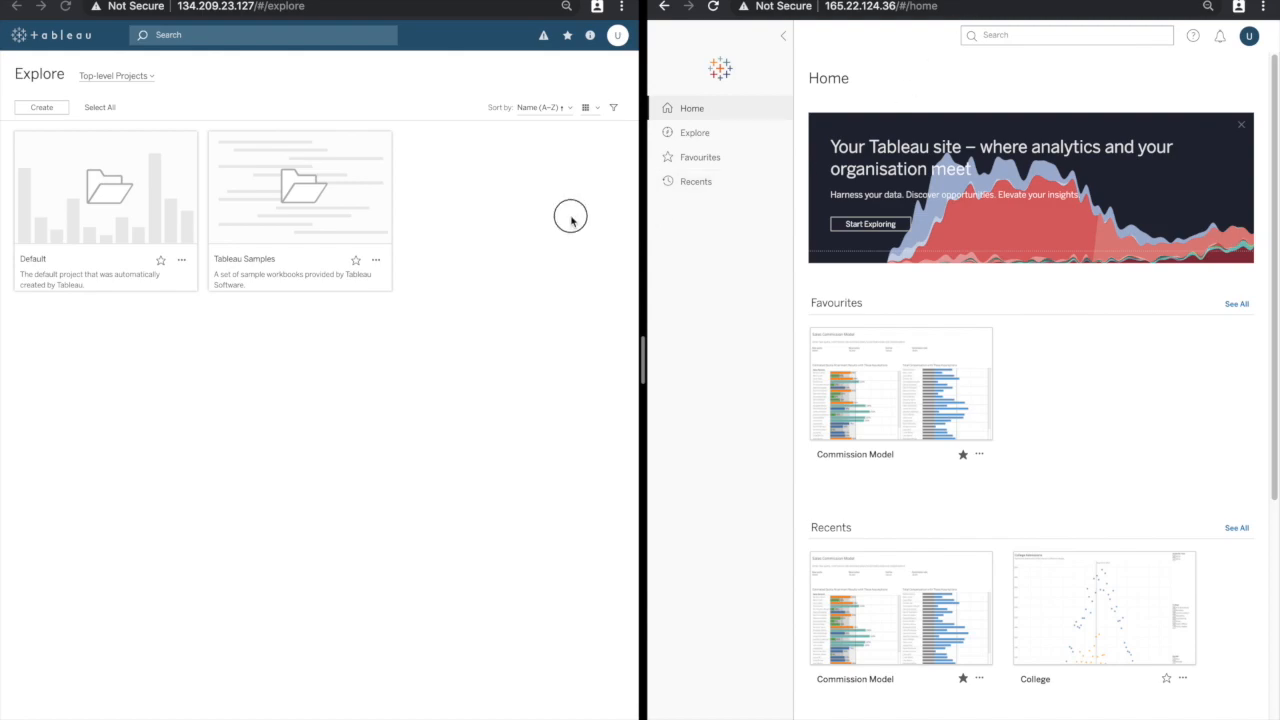
mouse_move(444, 40)
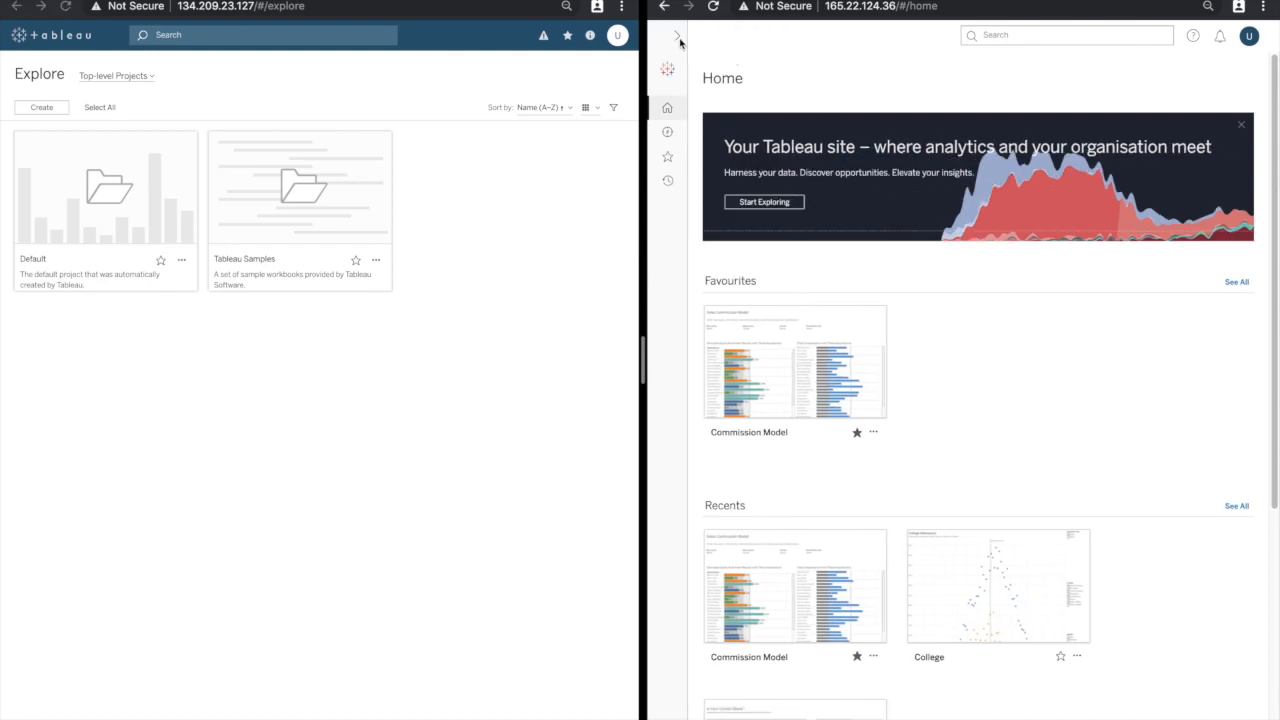
Collapse the new interface's side navigation to icons only beside the Home page
click(680, 36)
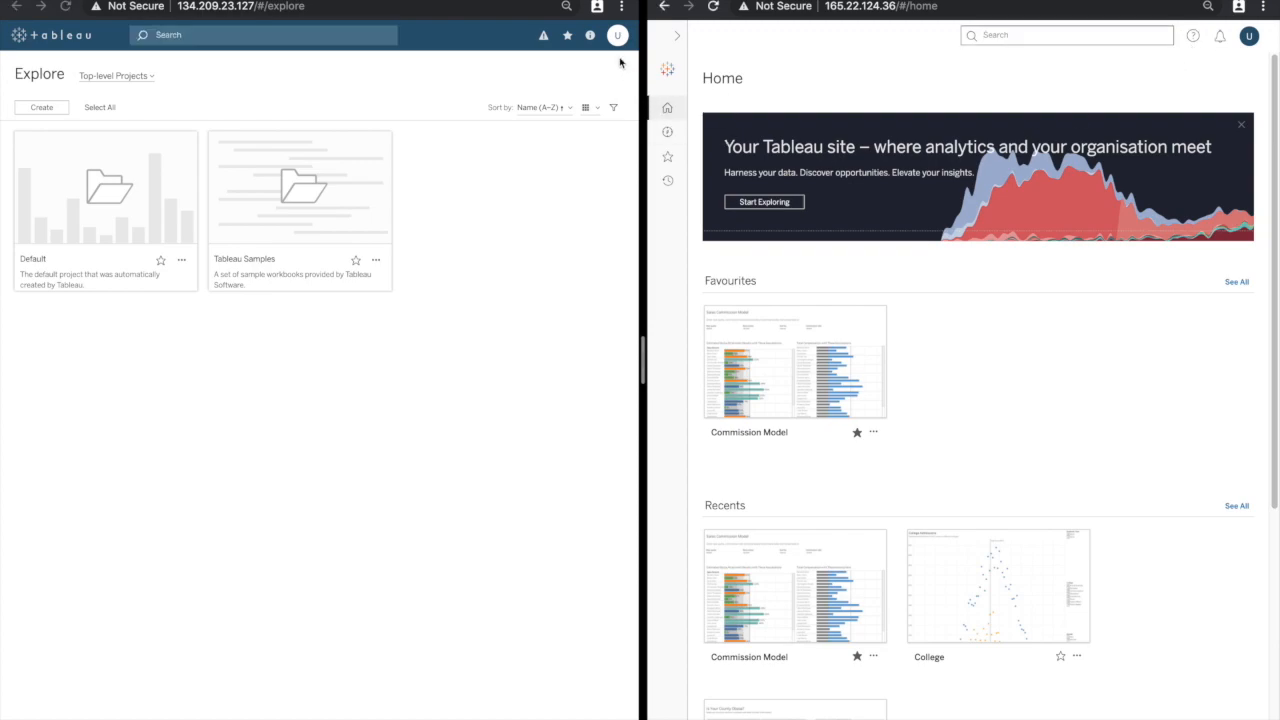
click(616, 36)
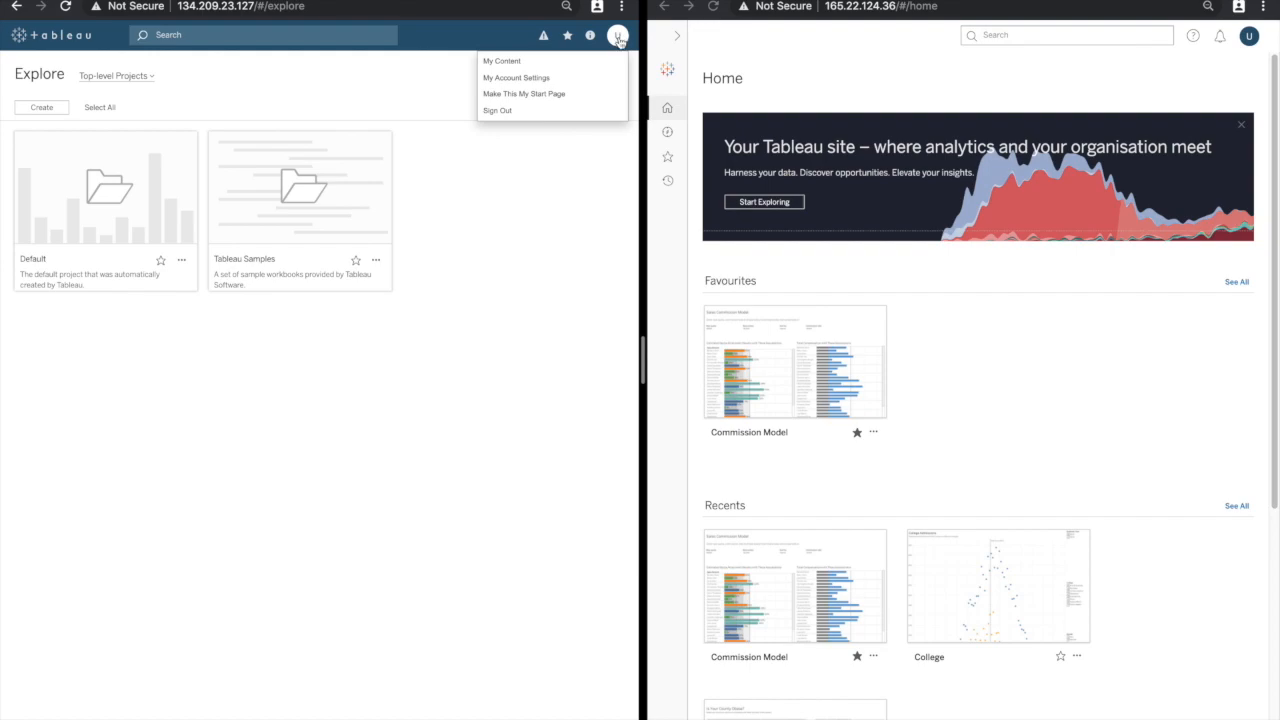
click(1248, 36)
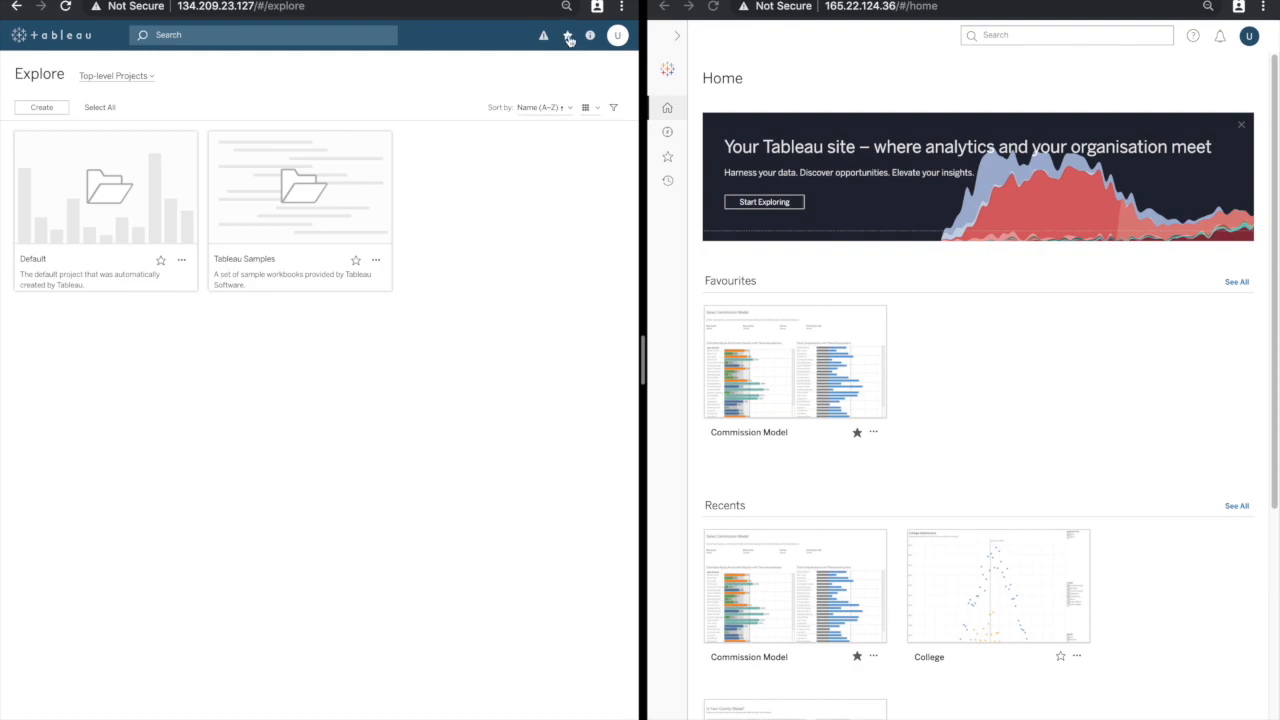
click(568, 36)
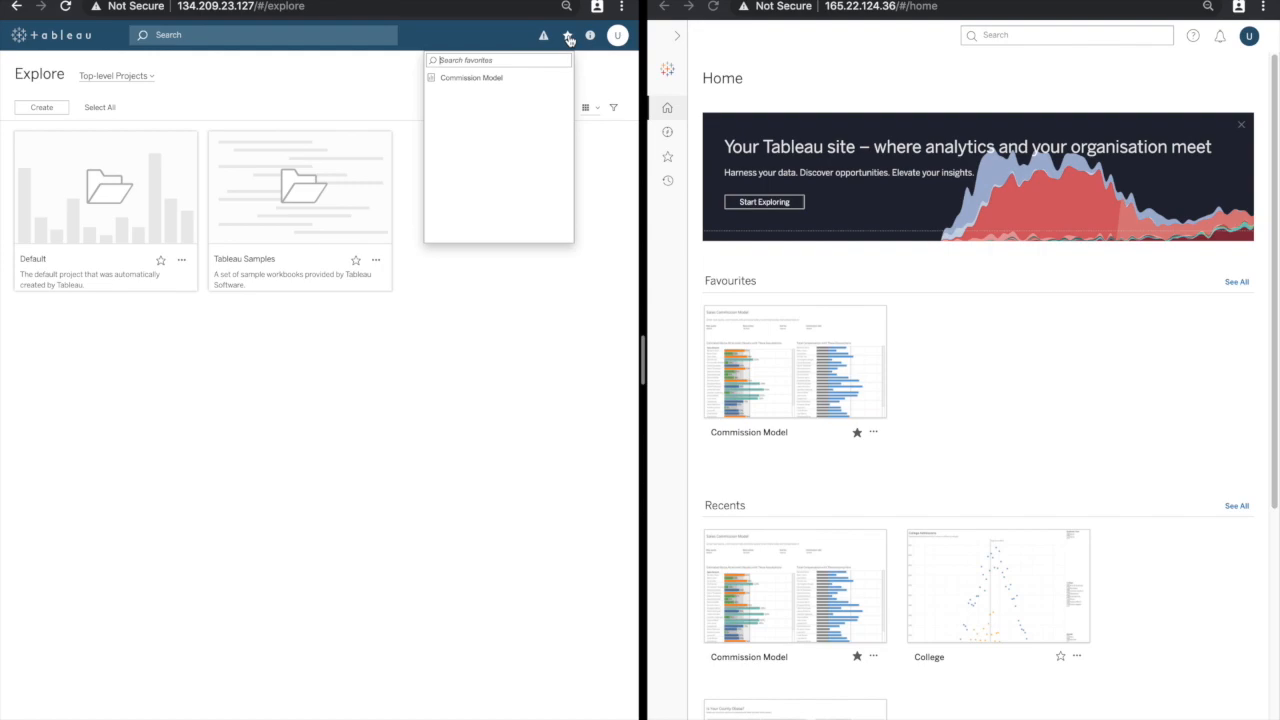
click(568, 36)
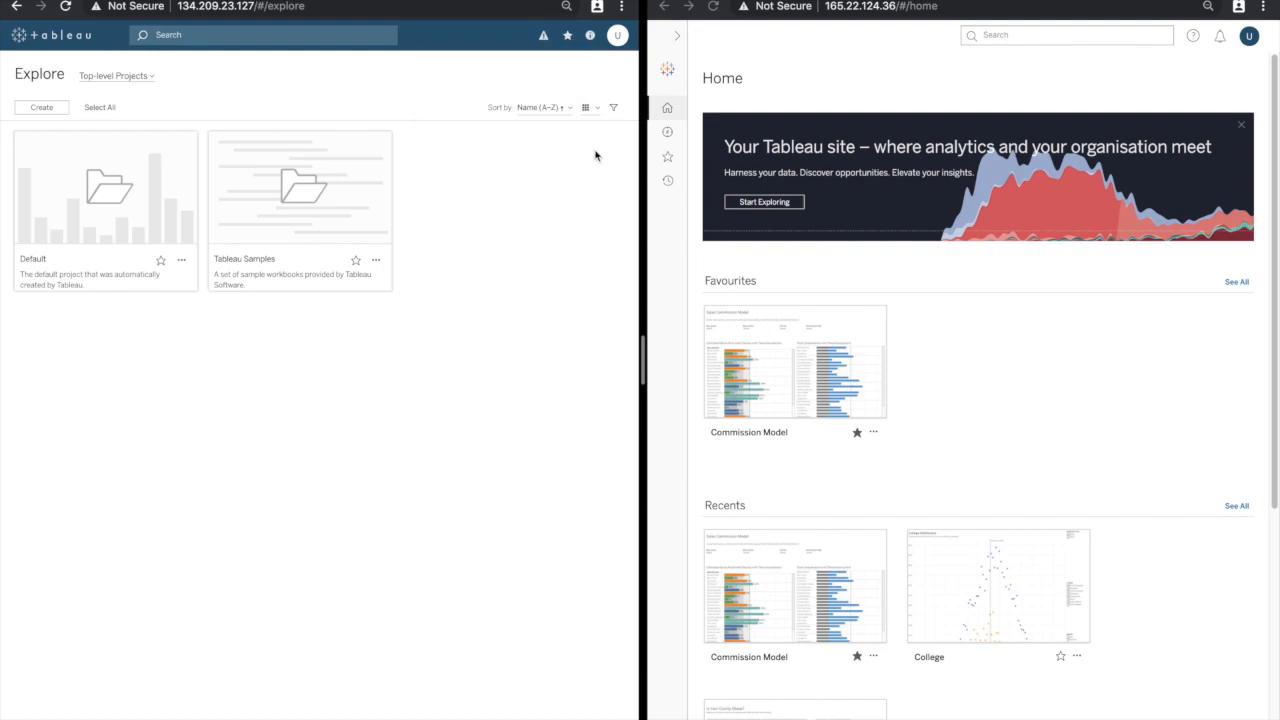
Show the Favourites page listing the Commission Model workbook in the new interface
click(668, 156)
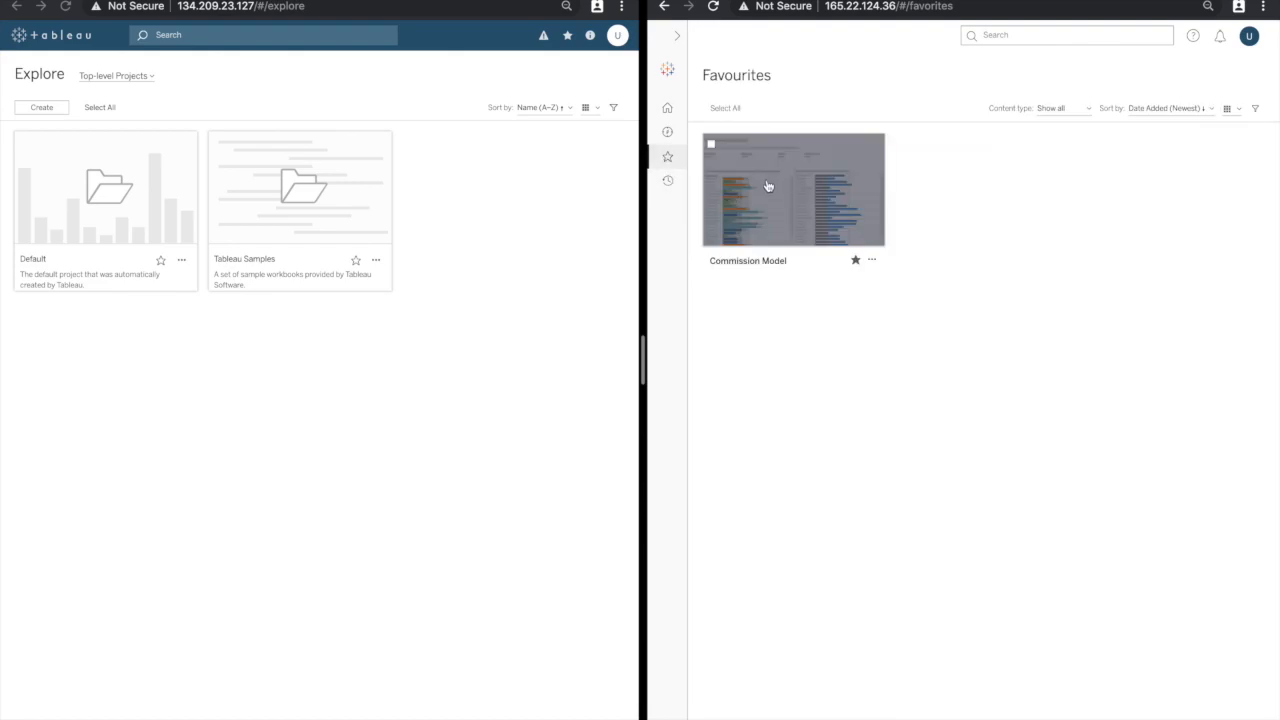
mouse_move(760, 200)
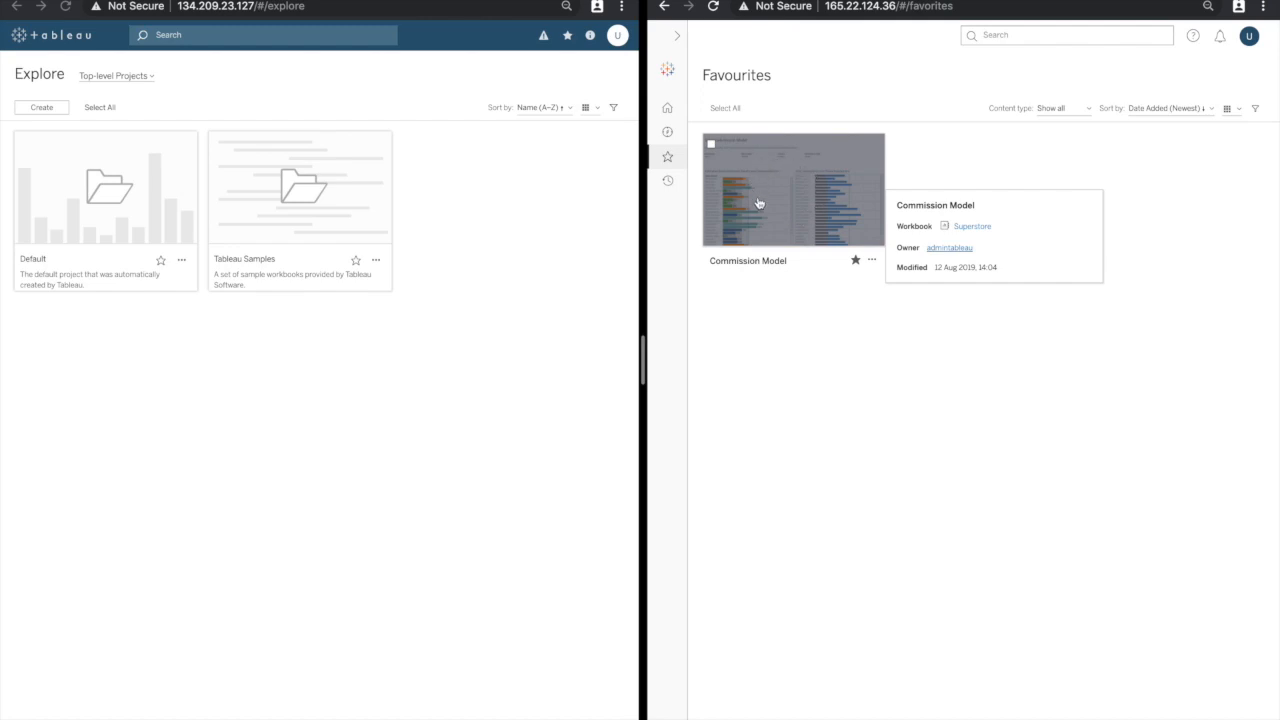
mouse_move(768, 200)
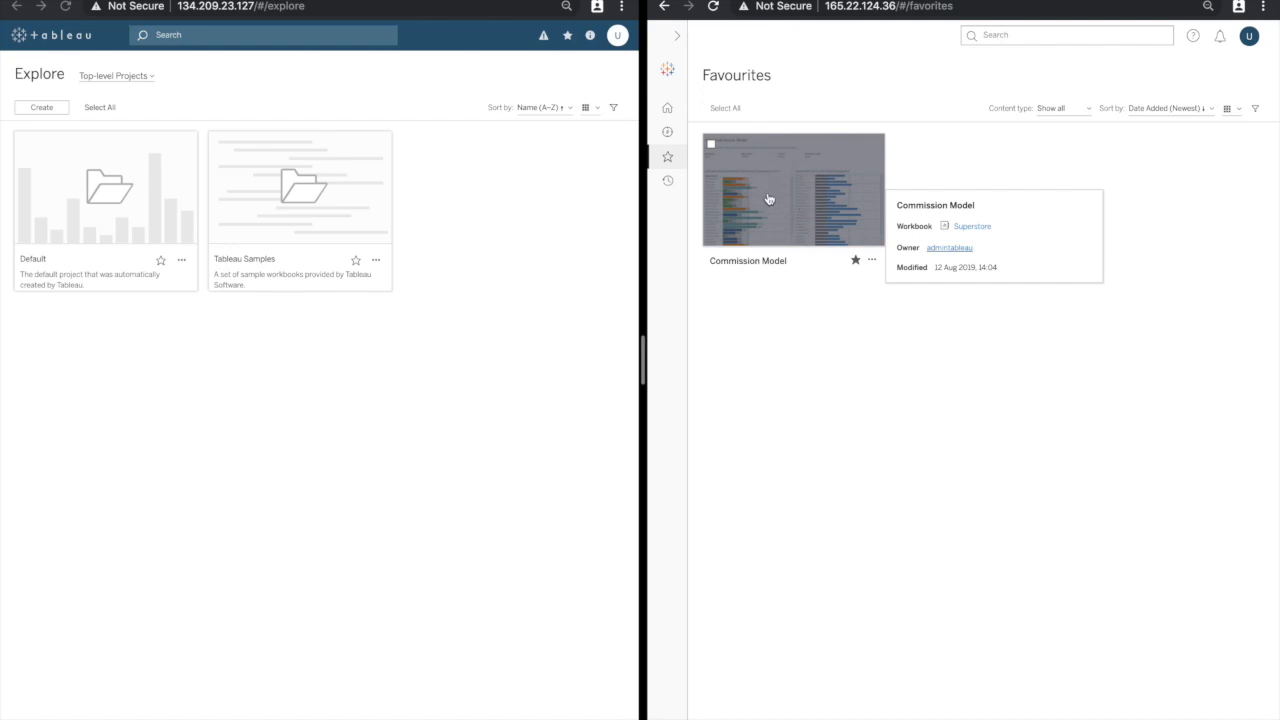
mouse_move(772, 204)
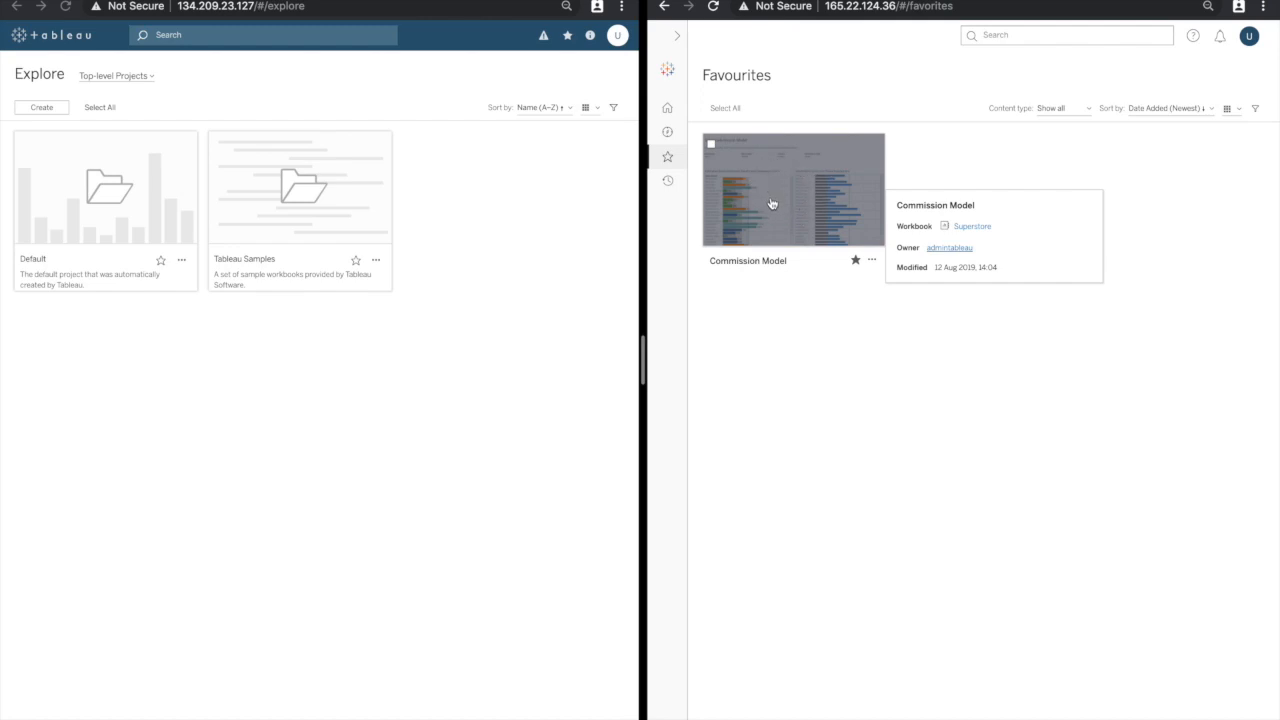
Return to the new Home page and review its Favourites, Recents and Popular on the Site sections
click(668, 108)
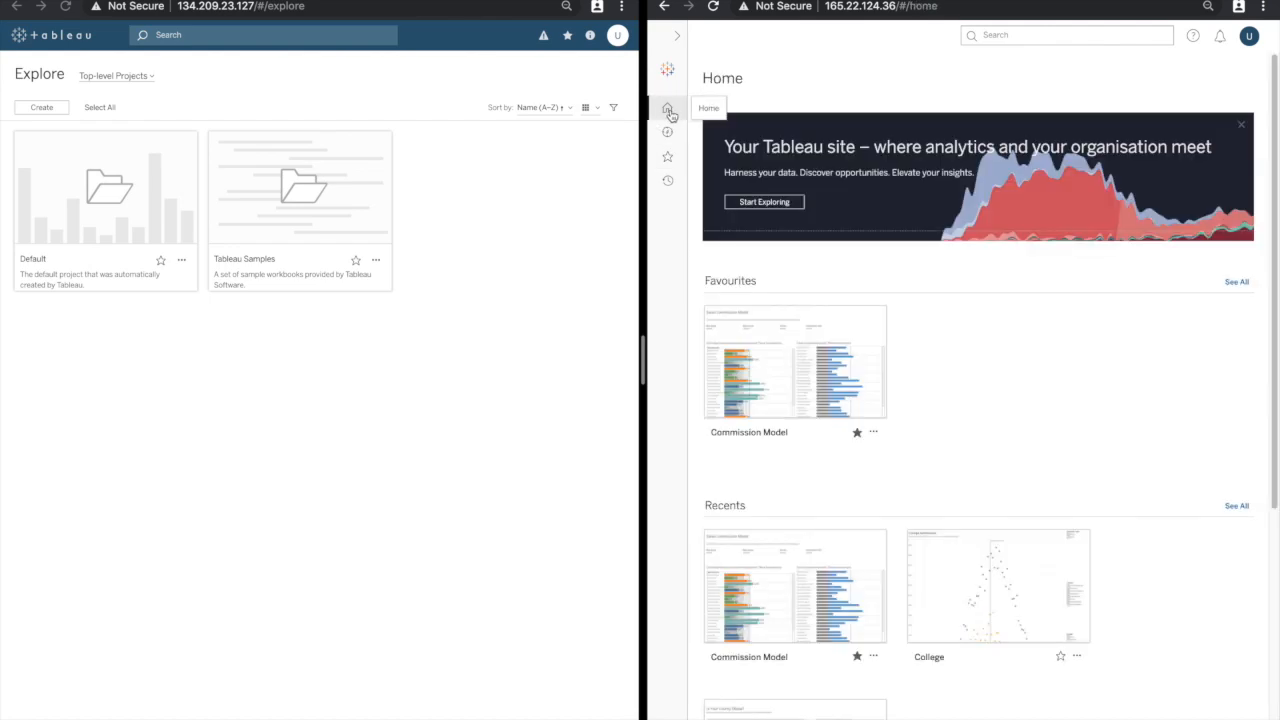
mouse_move(528, 172)
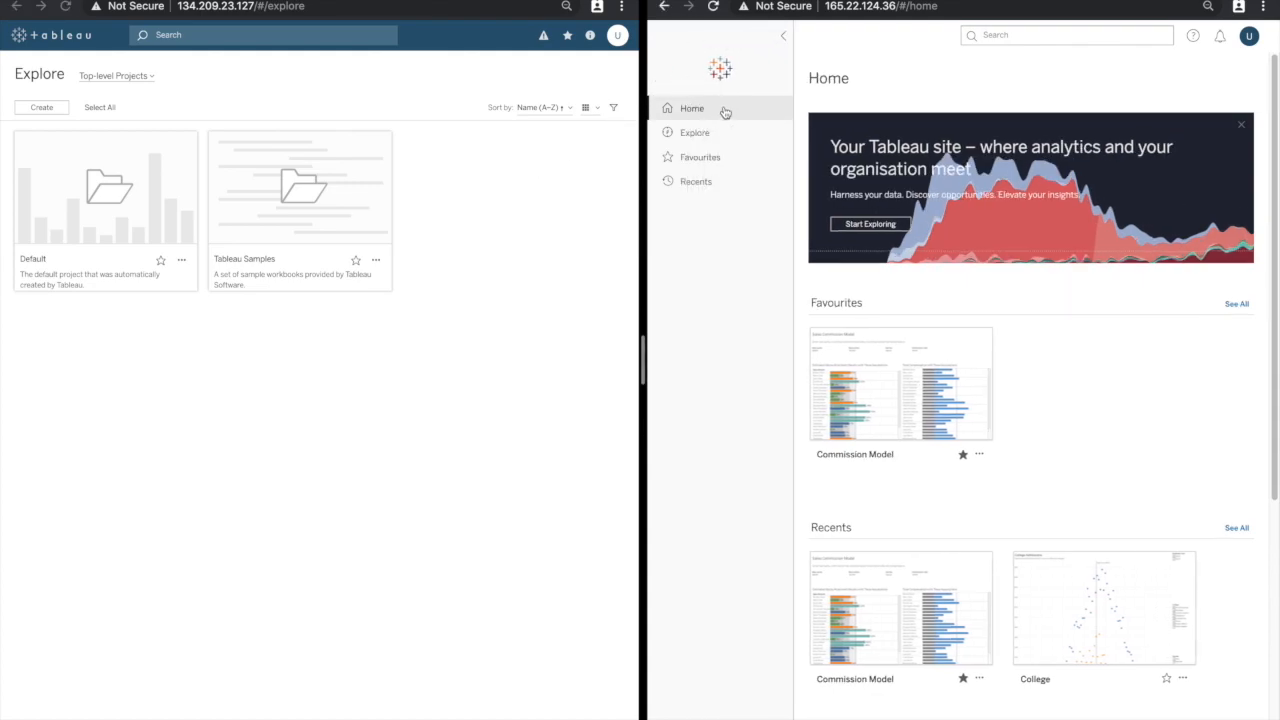
mouse_move(880, 308)
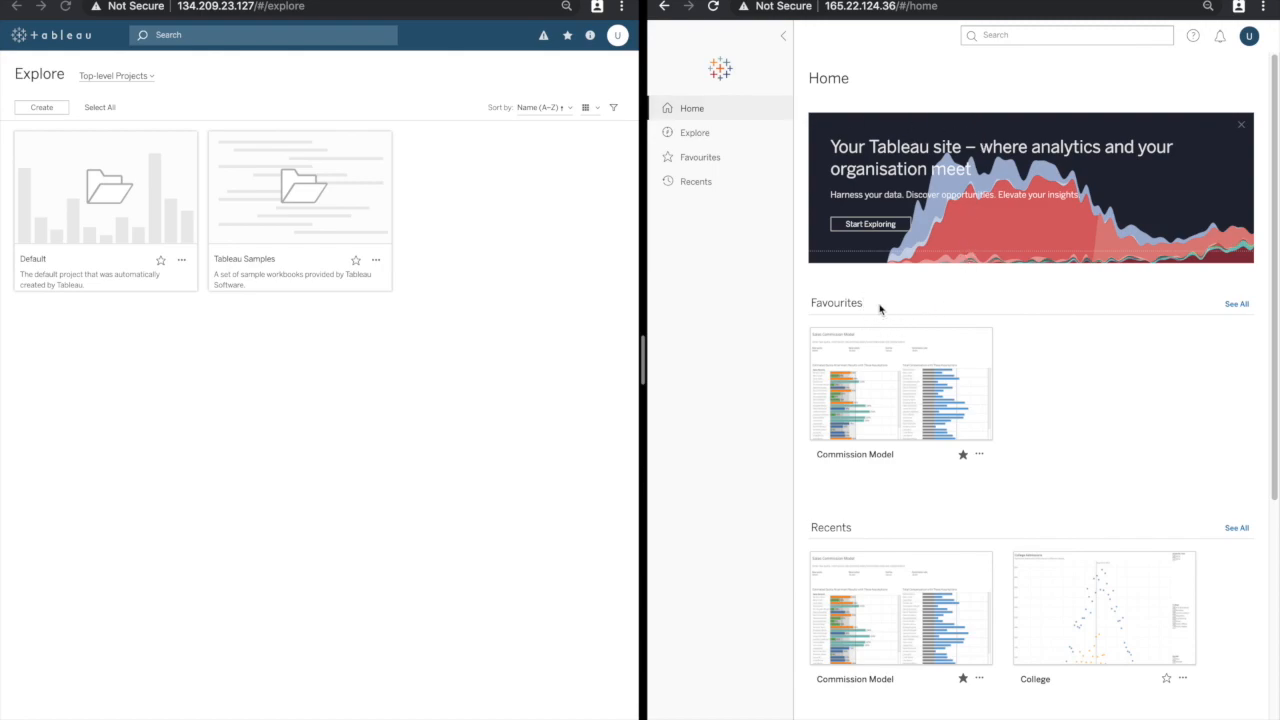
scroll(down, 3)
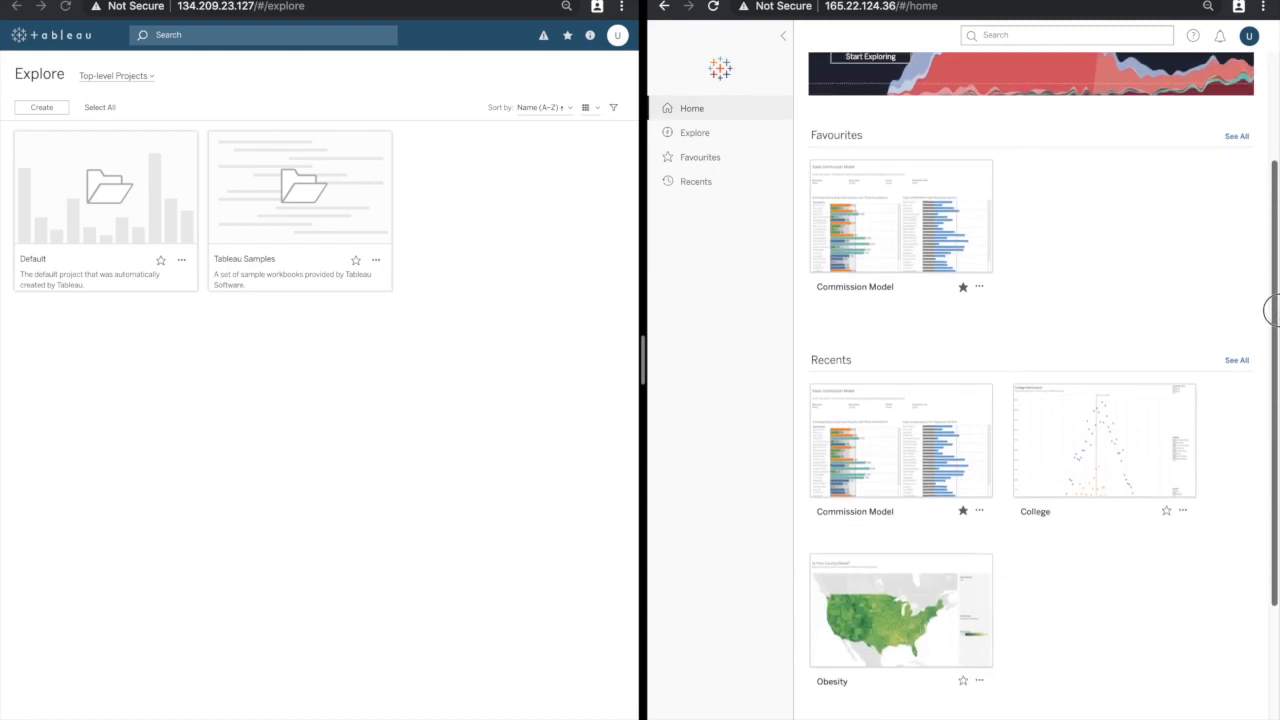
scroll(down, 3)
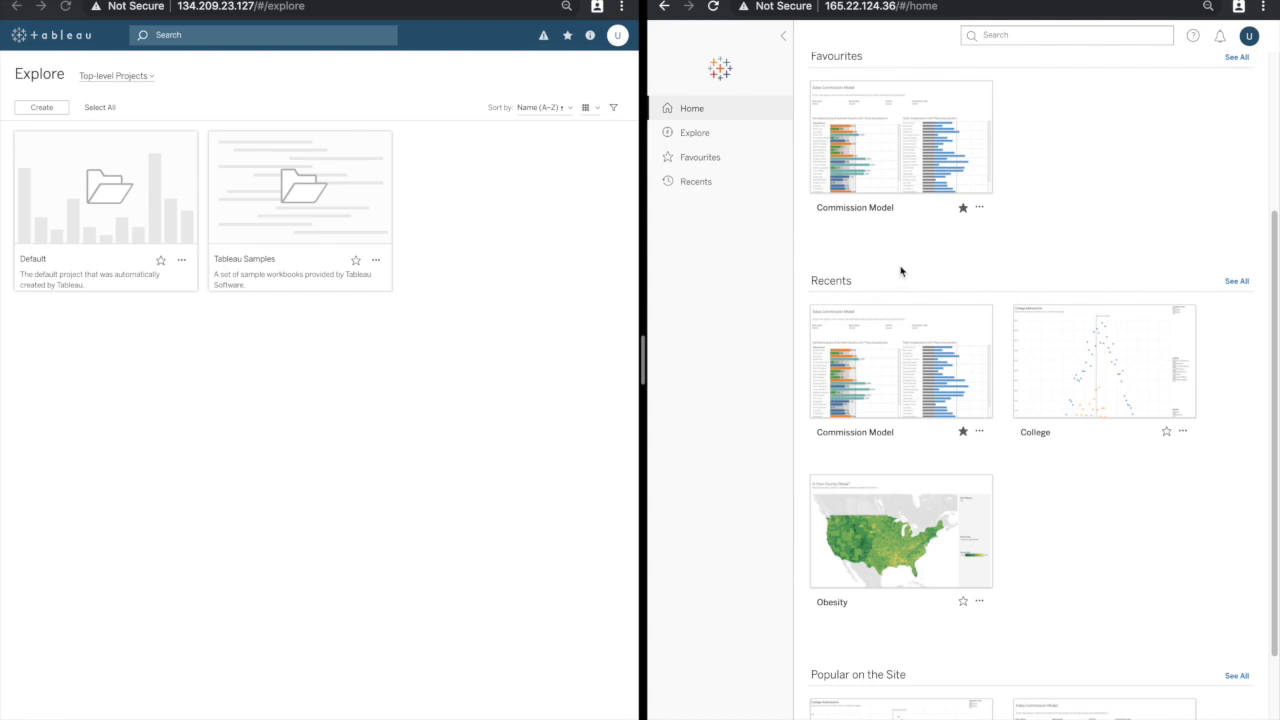
scroll(down, 3)
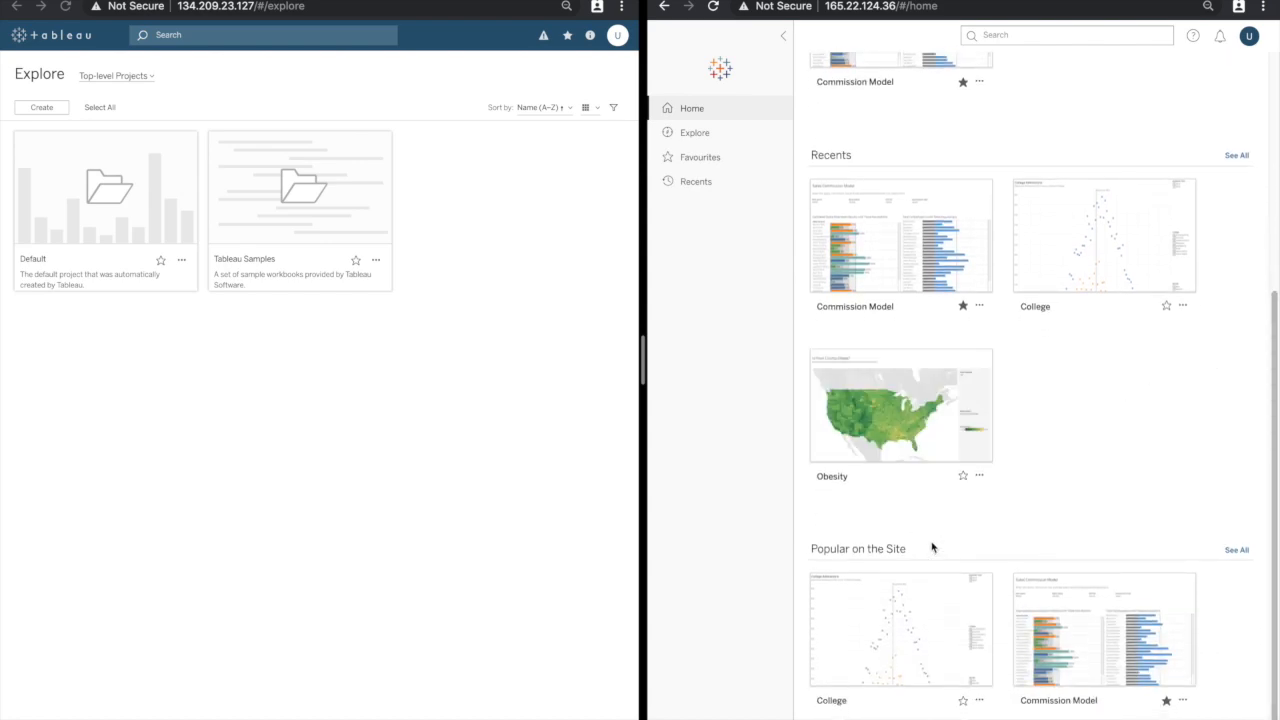
mouse_move(976, 524)
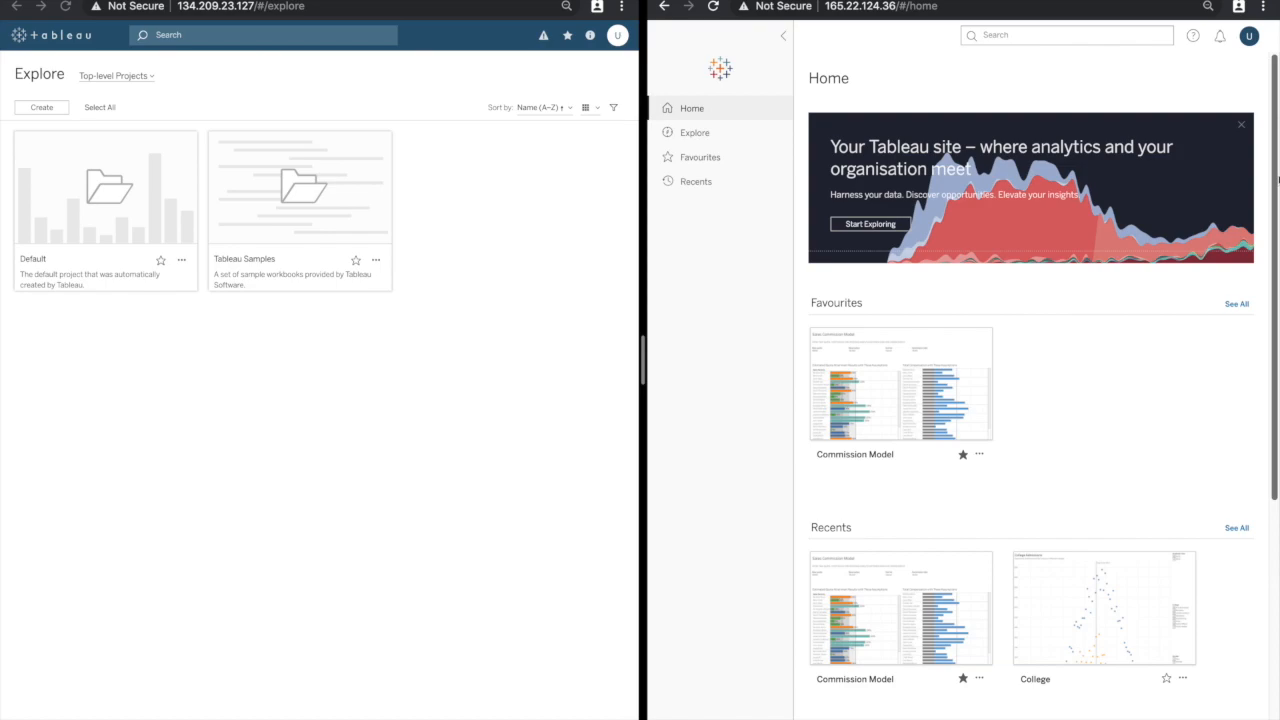
mouse_move(930, 96)
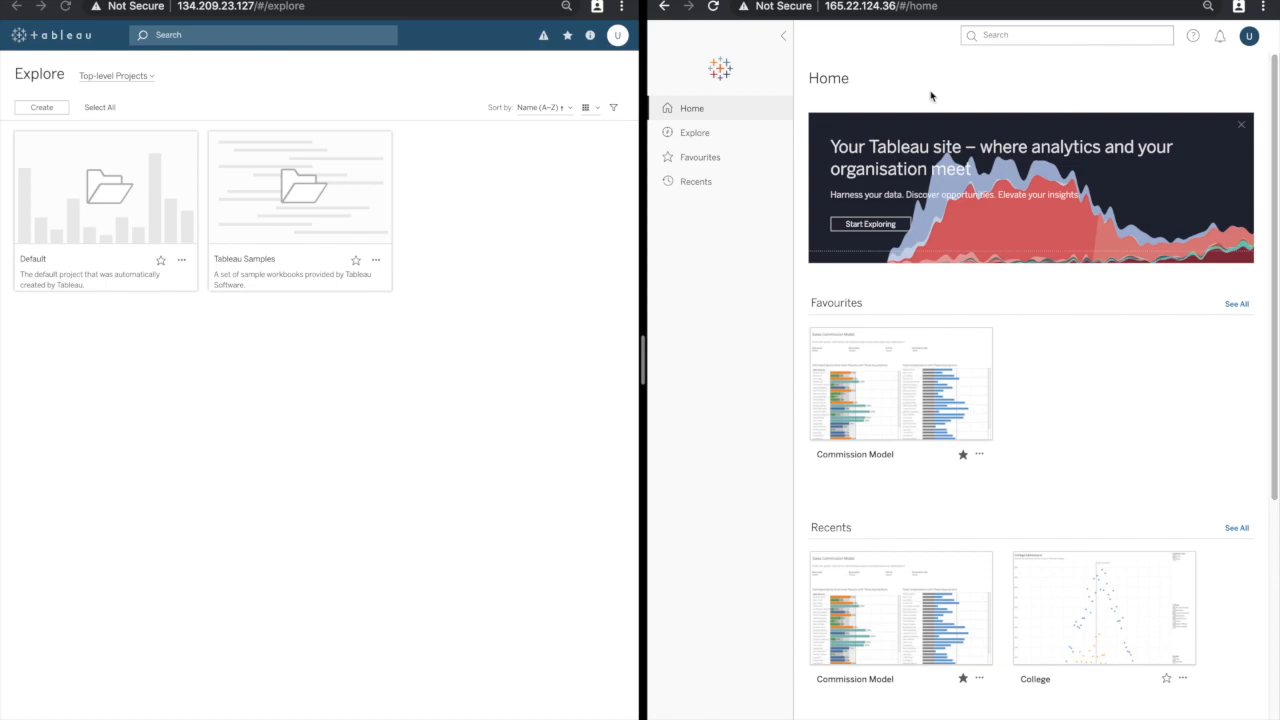
Set the Explore page as the new interface's start page from the account options and confirm
click(694, 132)
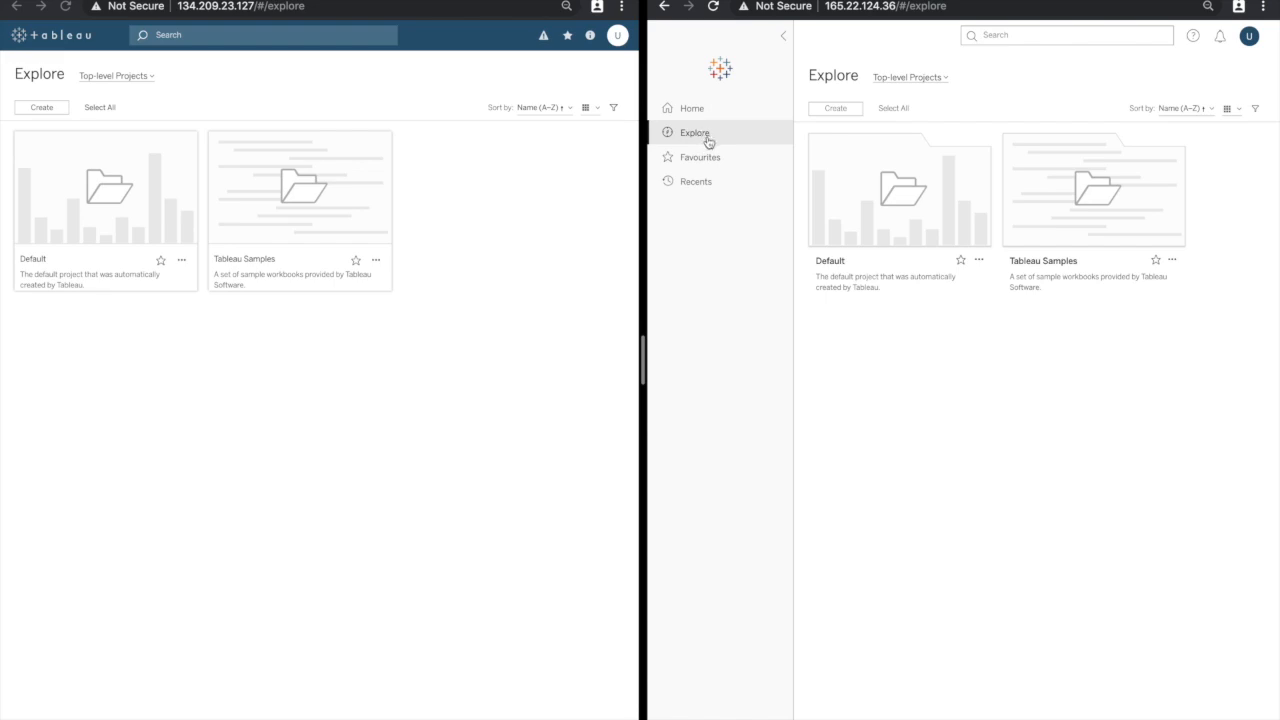
click(1248, 36)
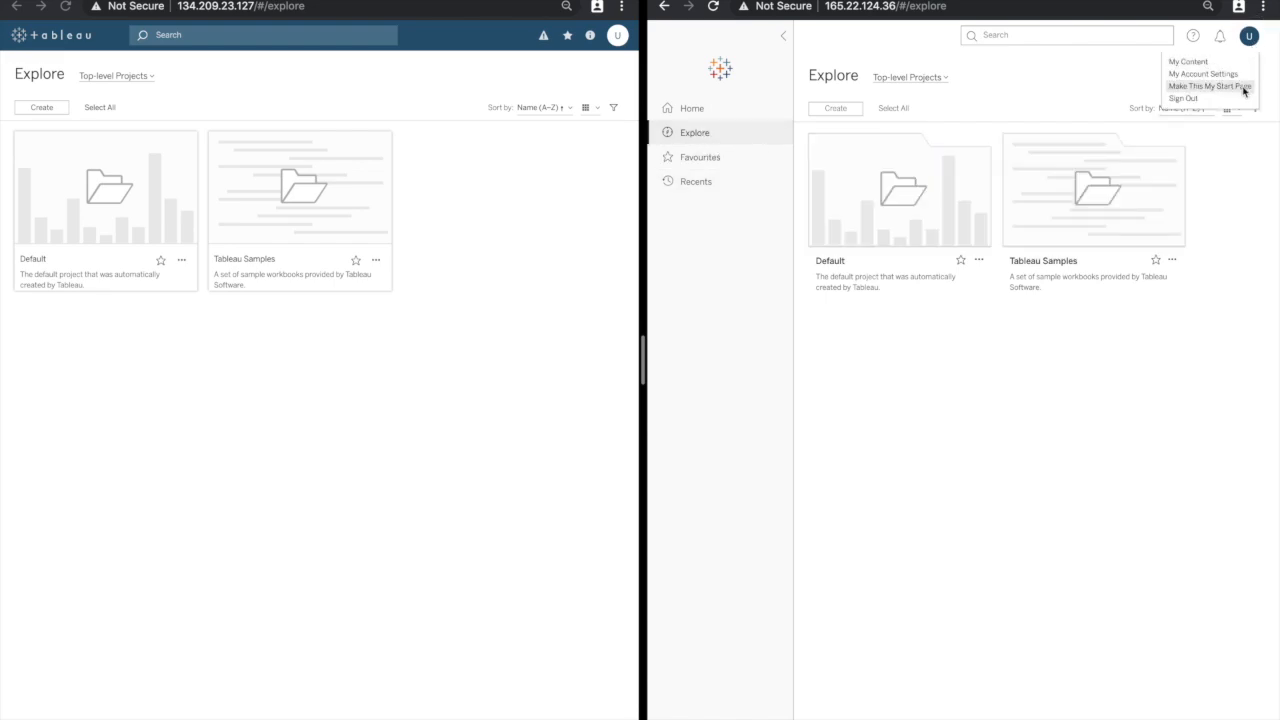
click(1210, 86)
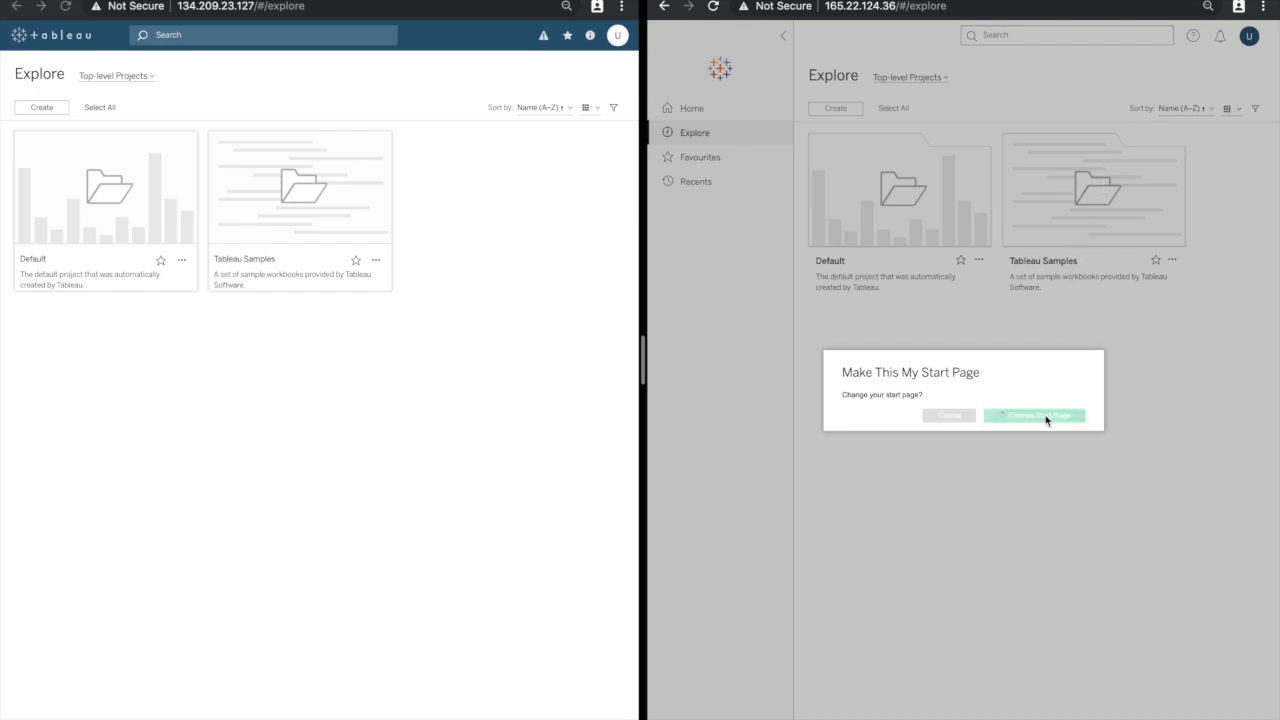
click(1036, 414)
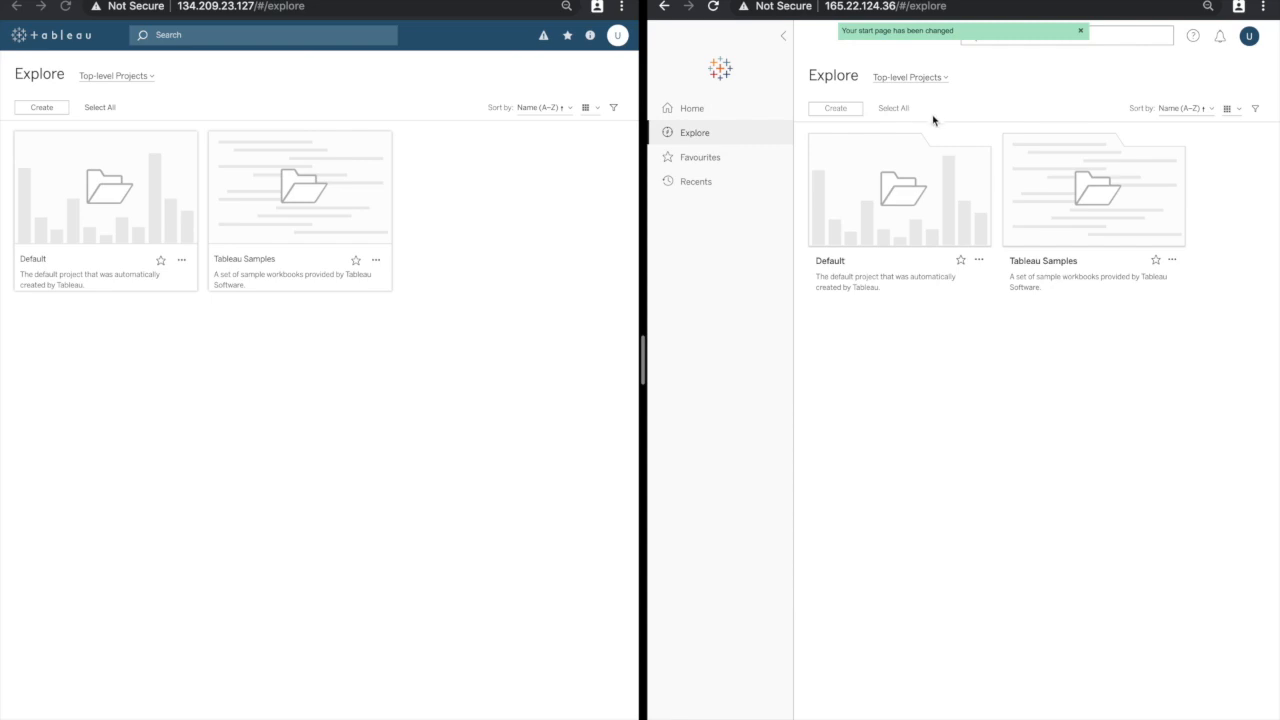
mouse_move(722, 72)
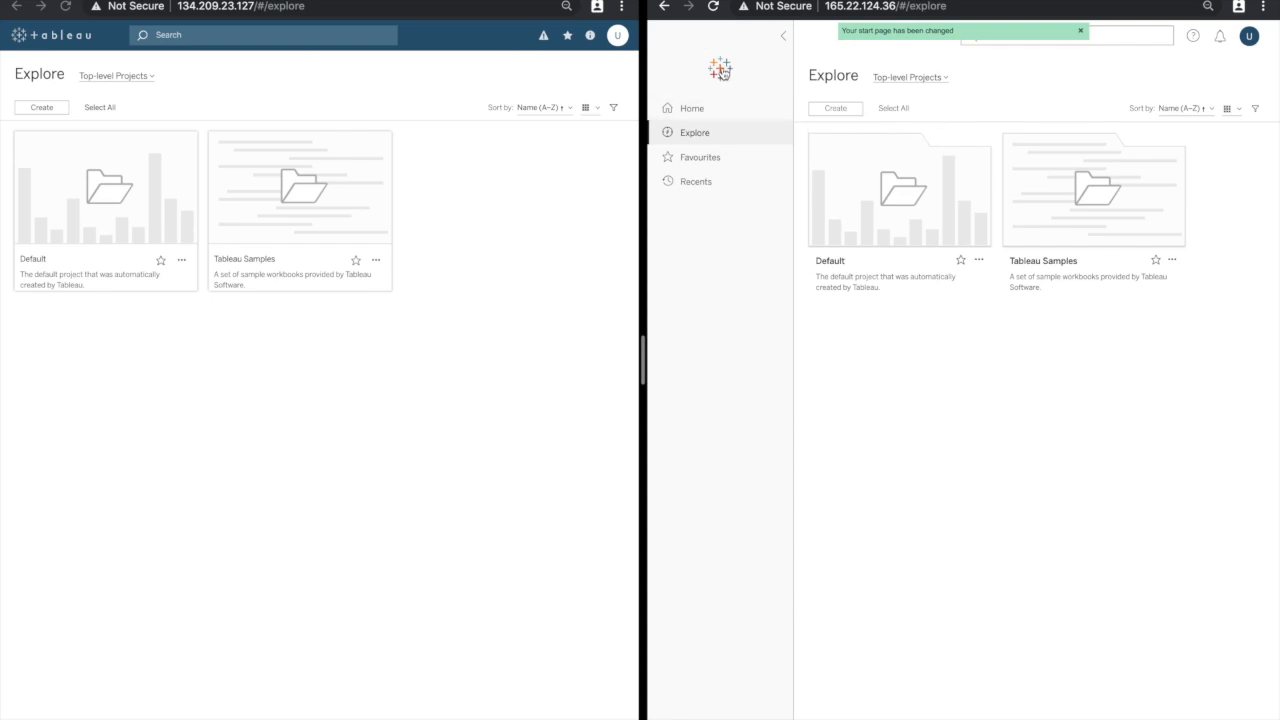
Switch between Home and Explore, ending back on the new Home page
click(692, 108)
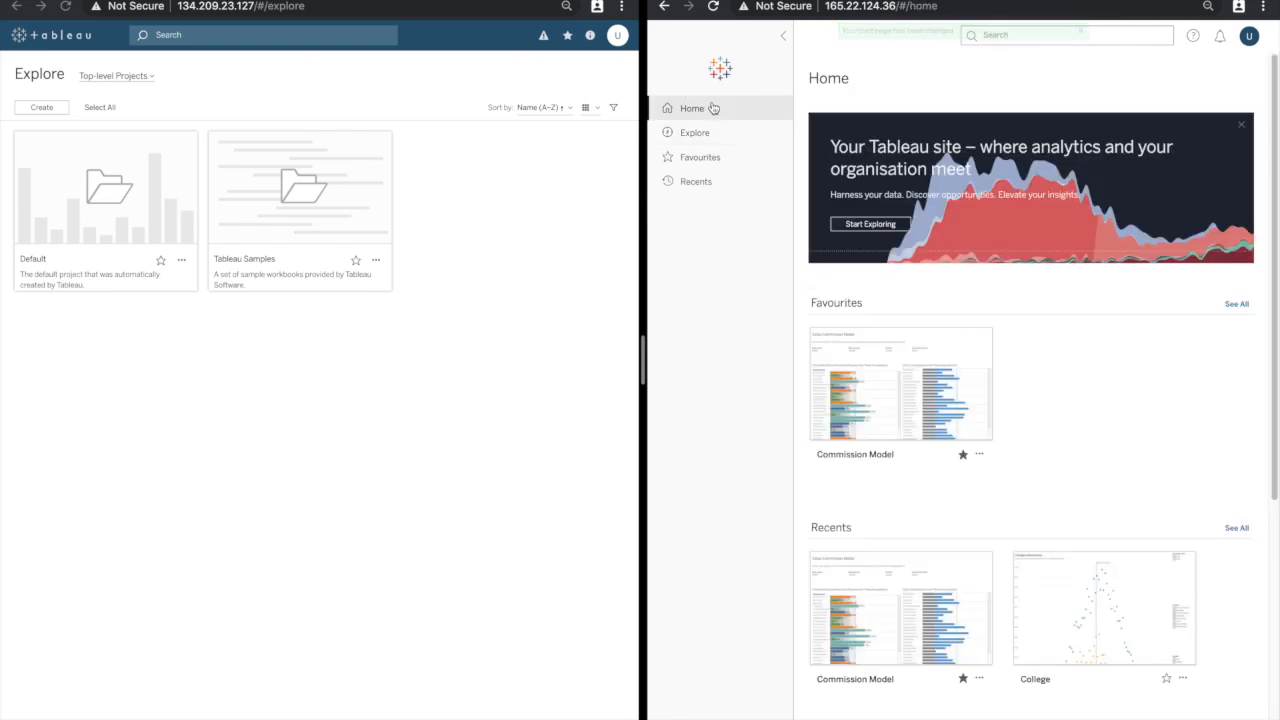
click(694, 132)
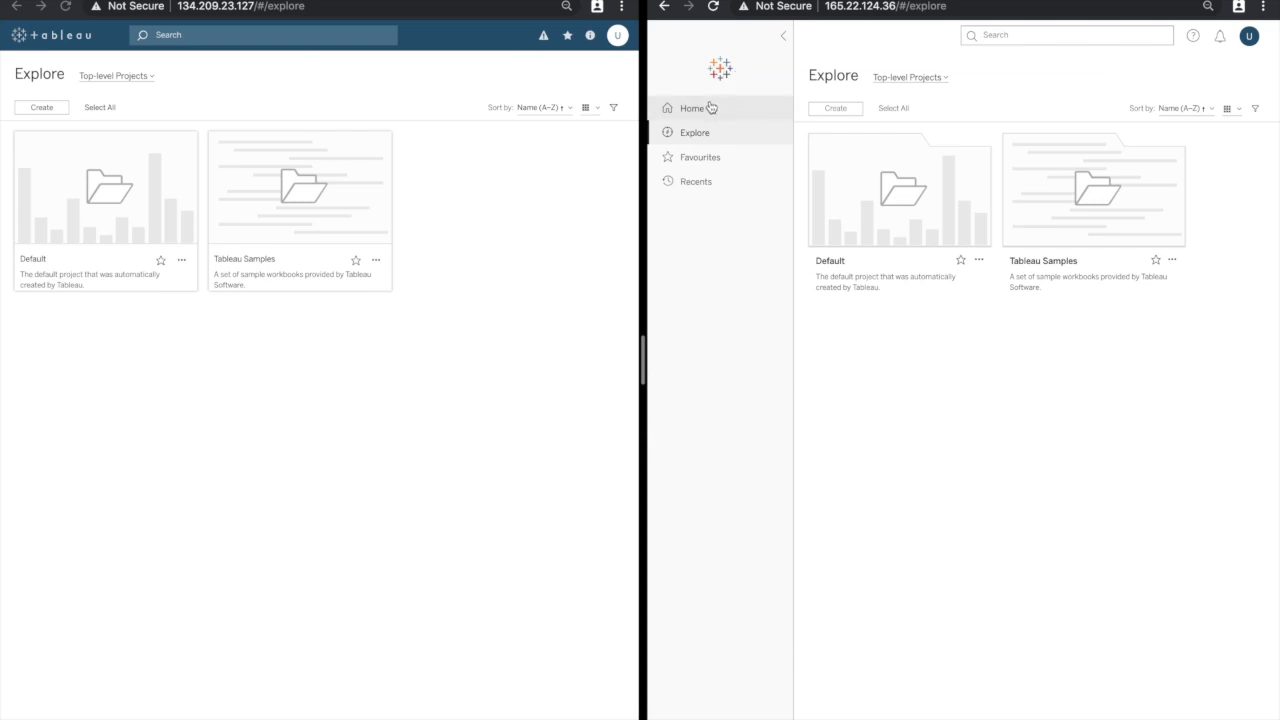
click(692, 108)
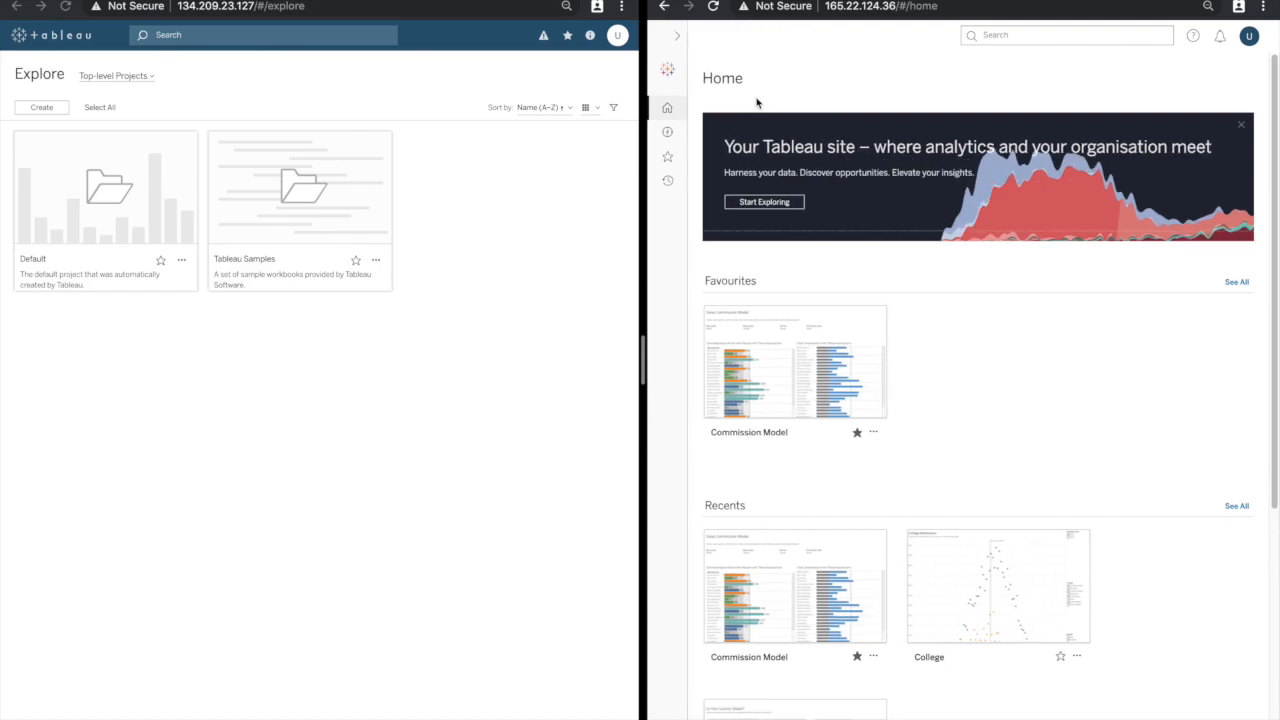
mouse_move(996, 136)
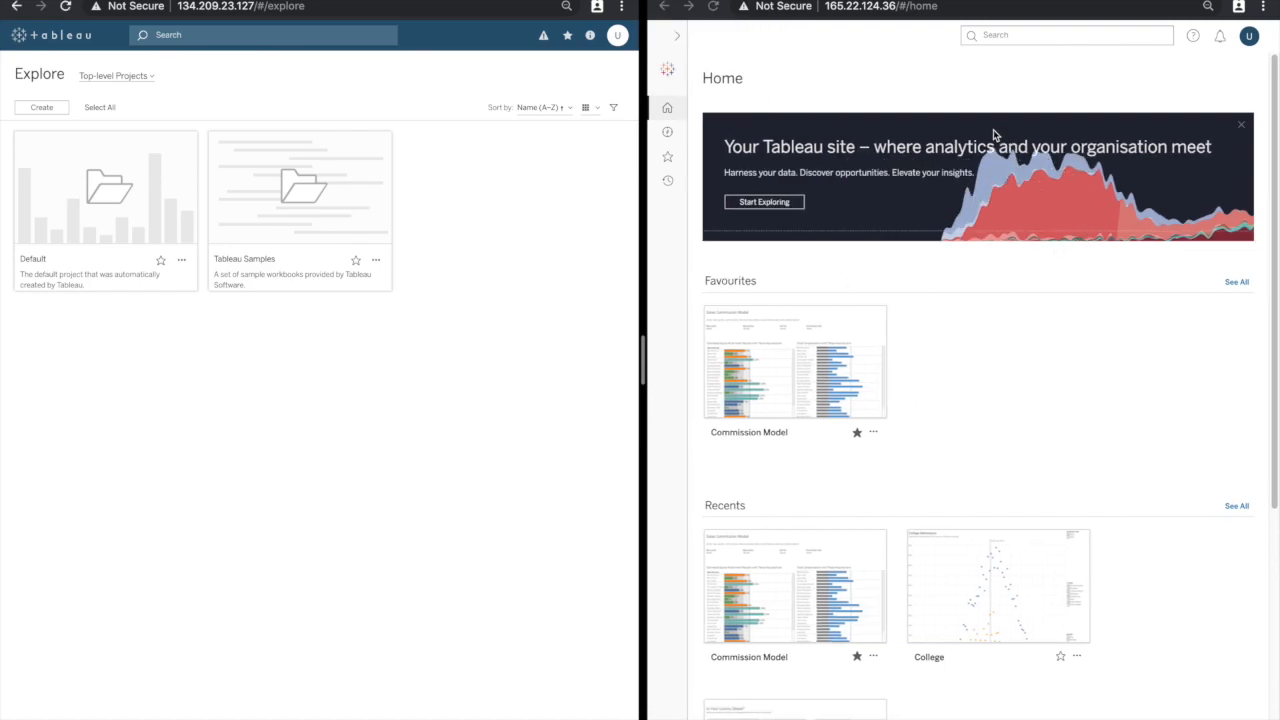
mouse_move(904, 160)
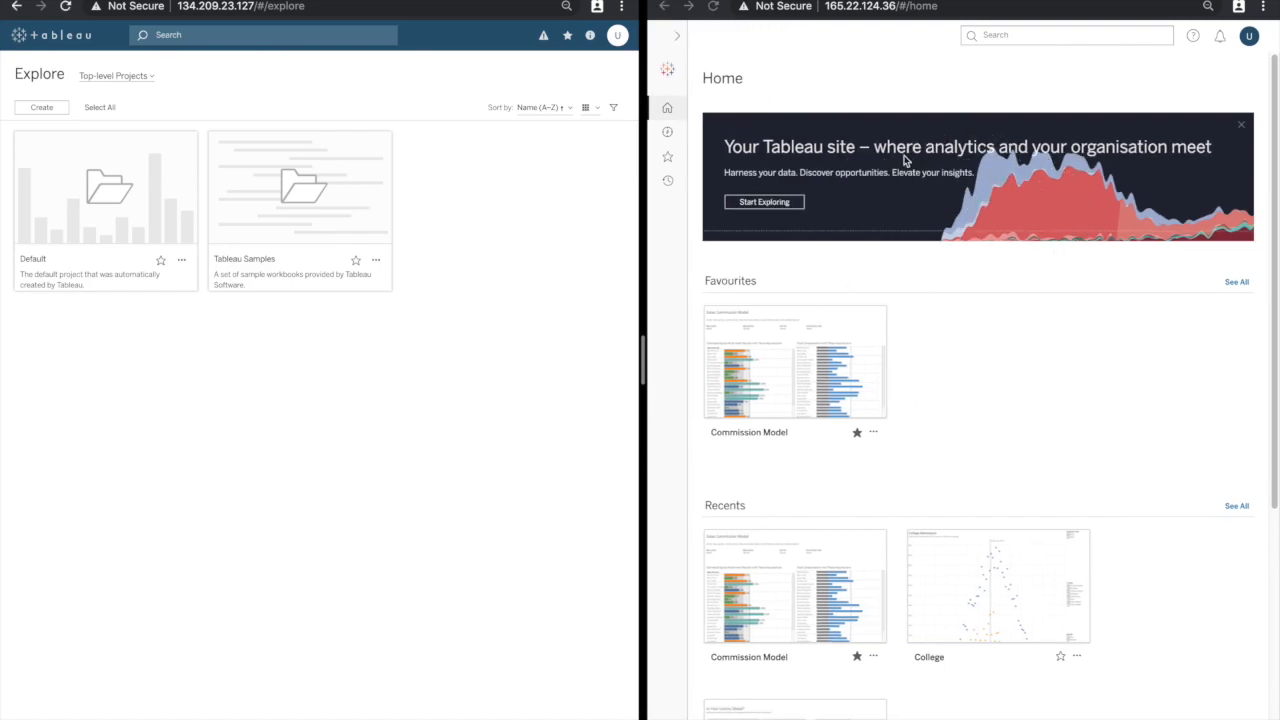
mouse_move(968, 216)
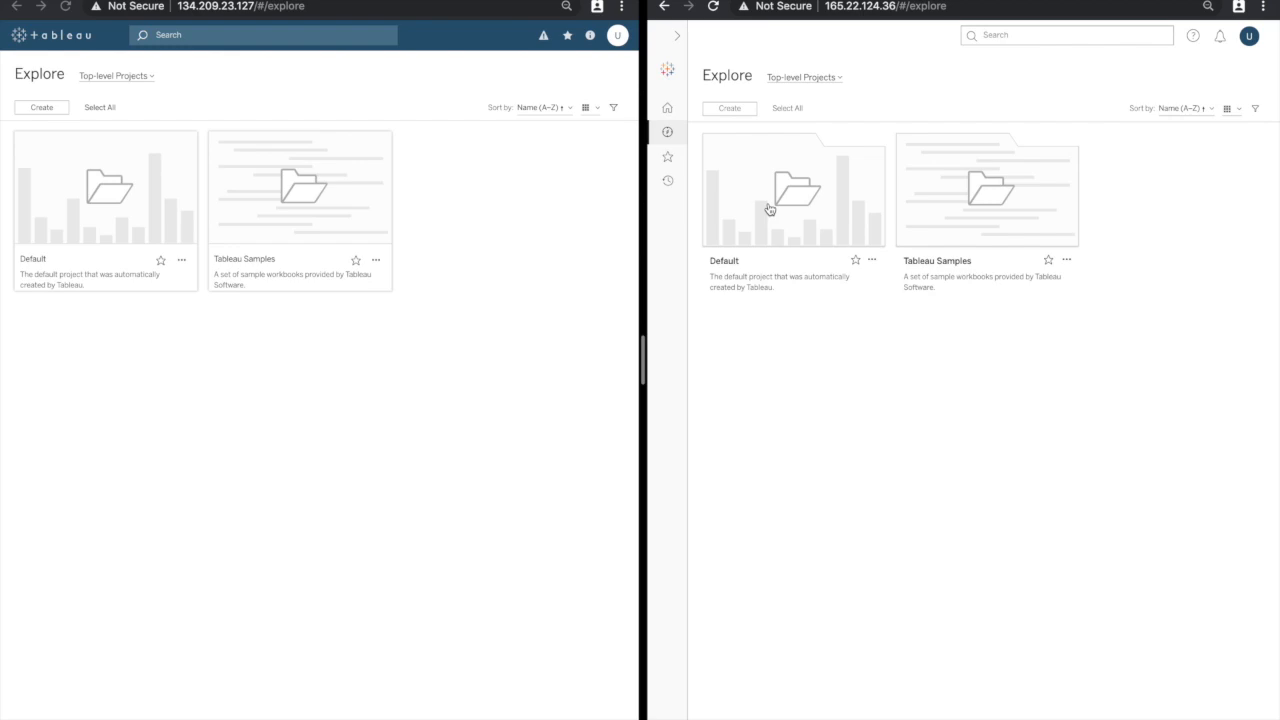
Dismiss the 'Your Tableau site' banner permanently from Home, then show Explore's Default and Tableau Samples projects
click(668, 108)
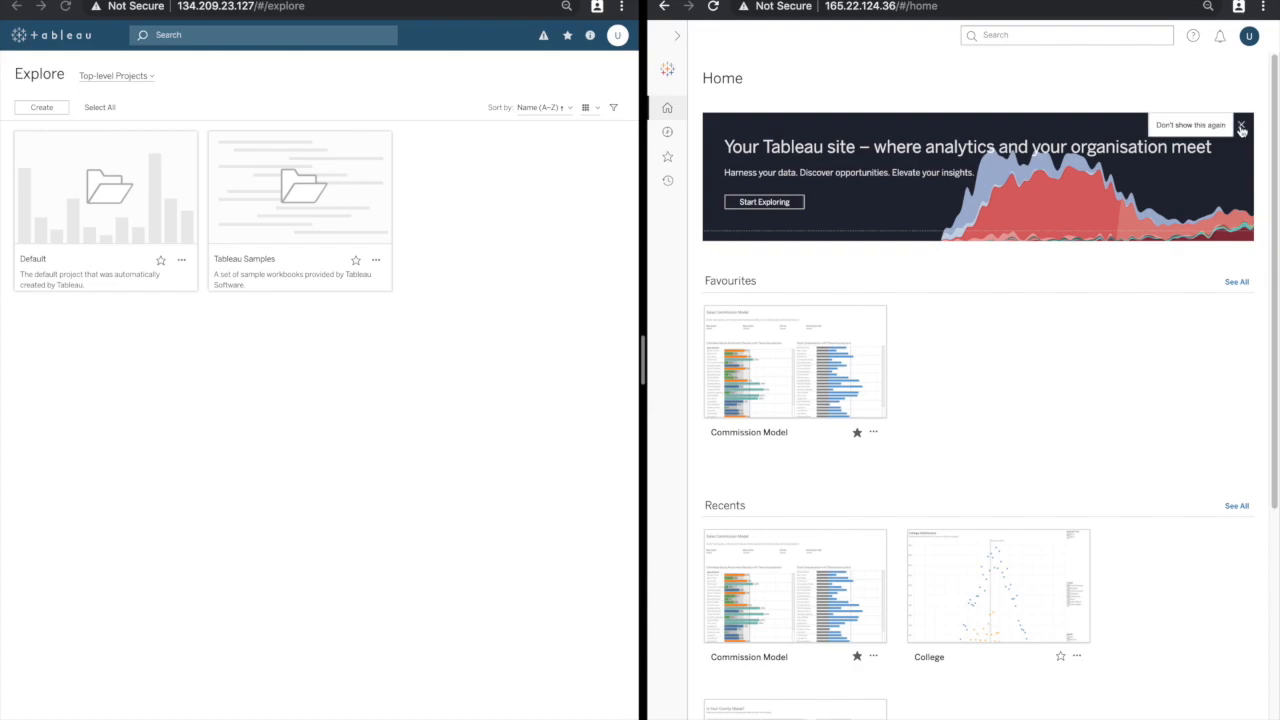
click(1242, 124)
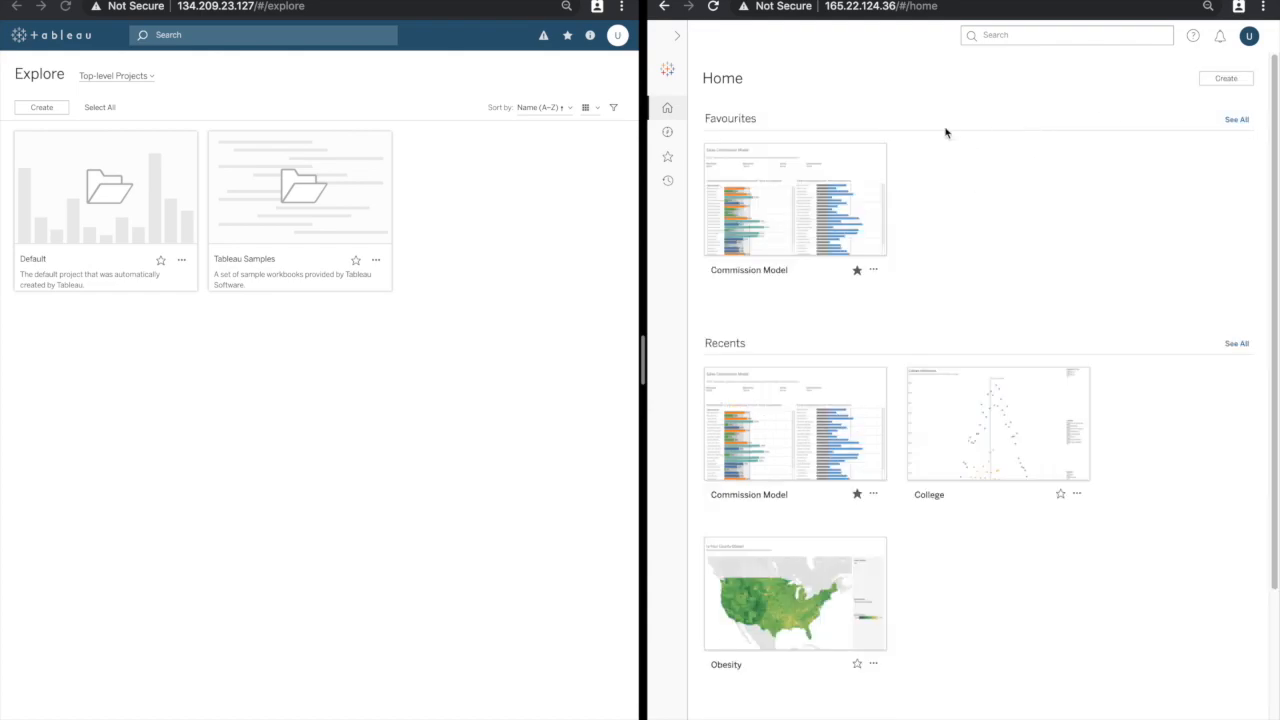
mouse_move(948, 138)
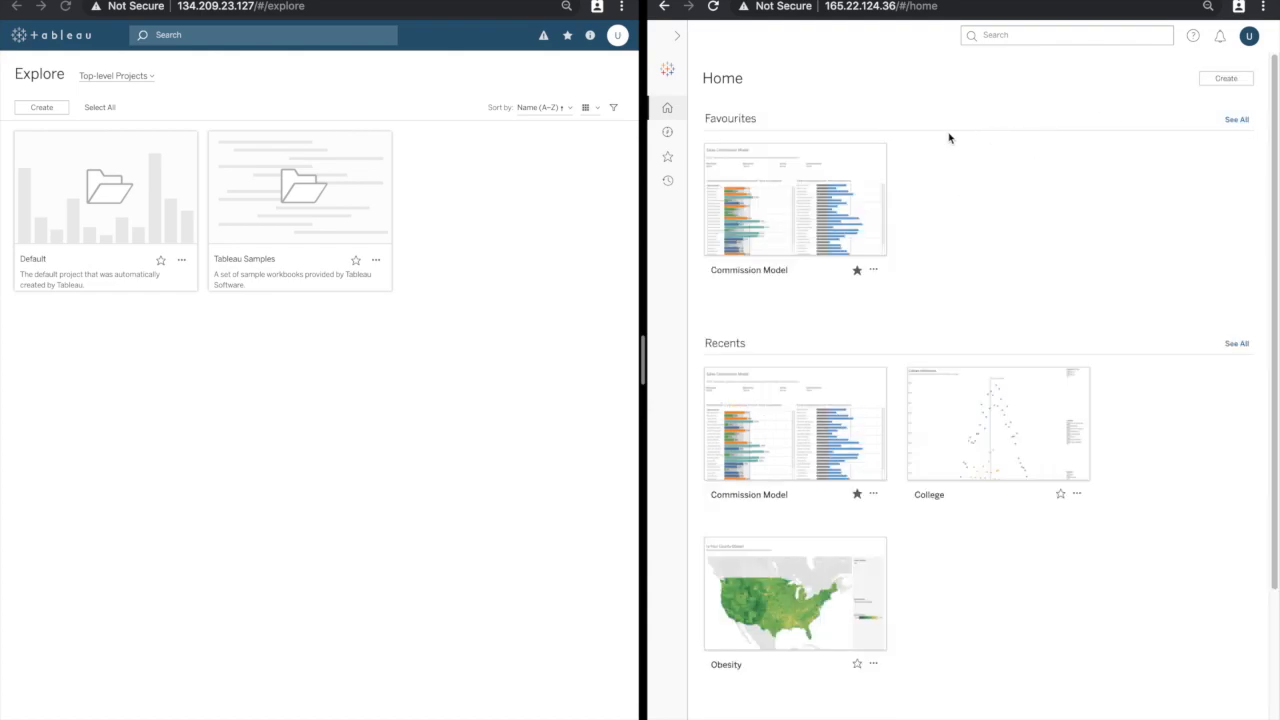
click(668, 132)
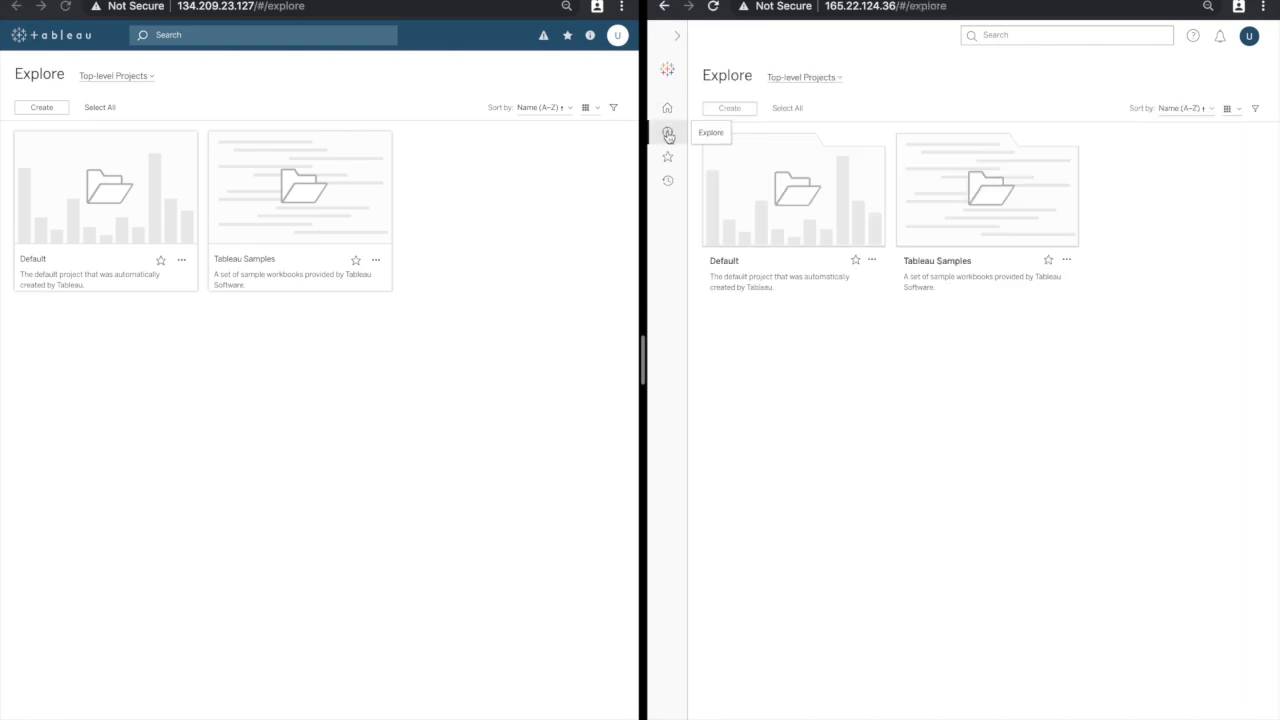
mouse_move(548, 180)
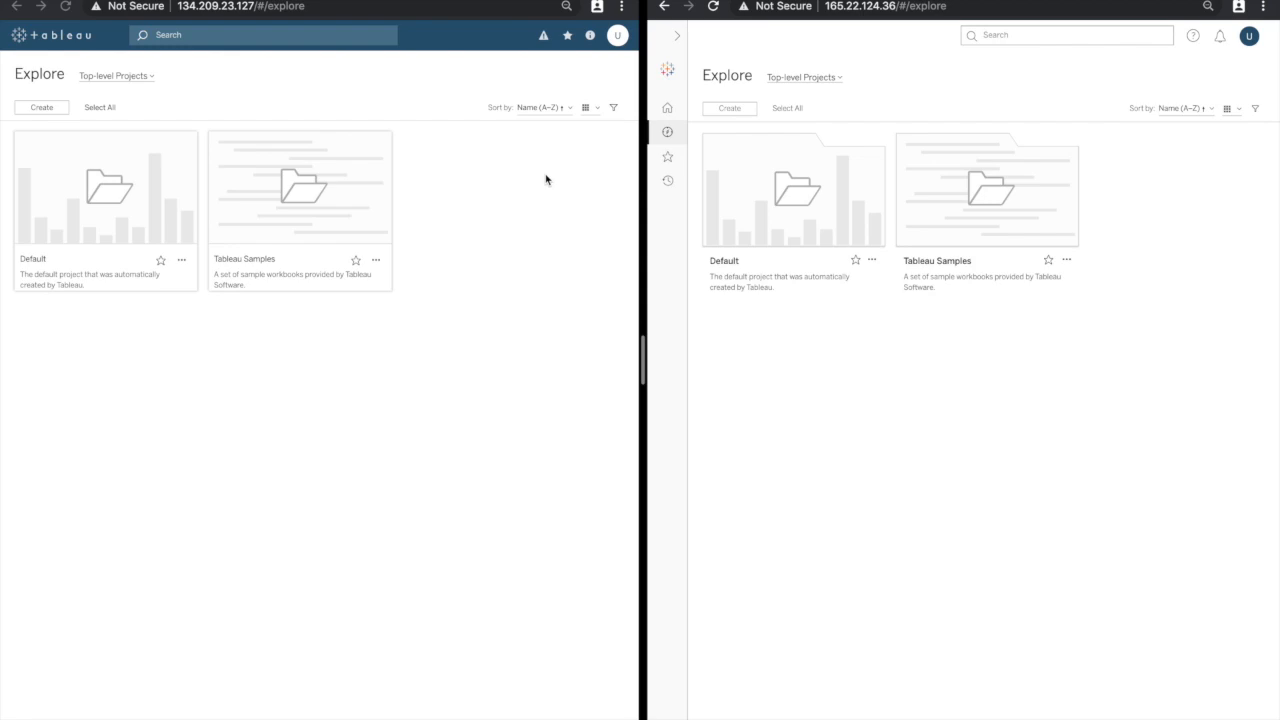
click(804, 76)
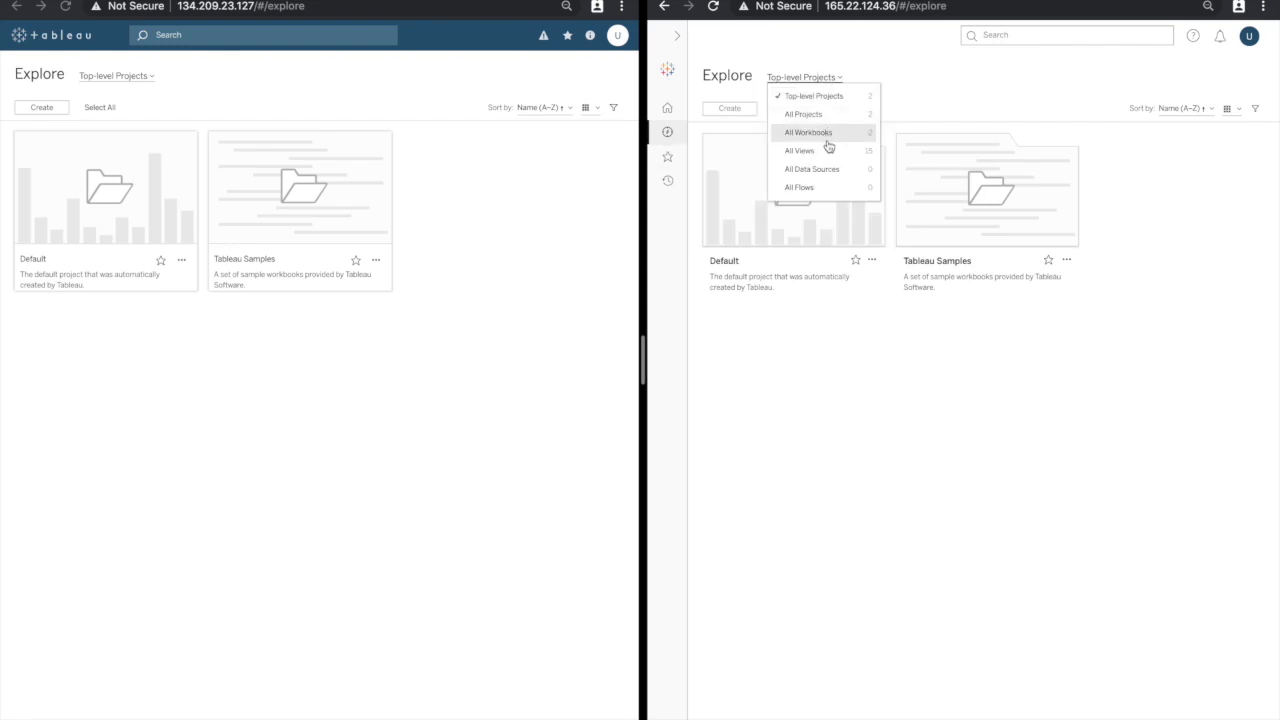
mouse_move(836, 168)
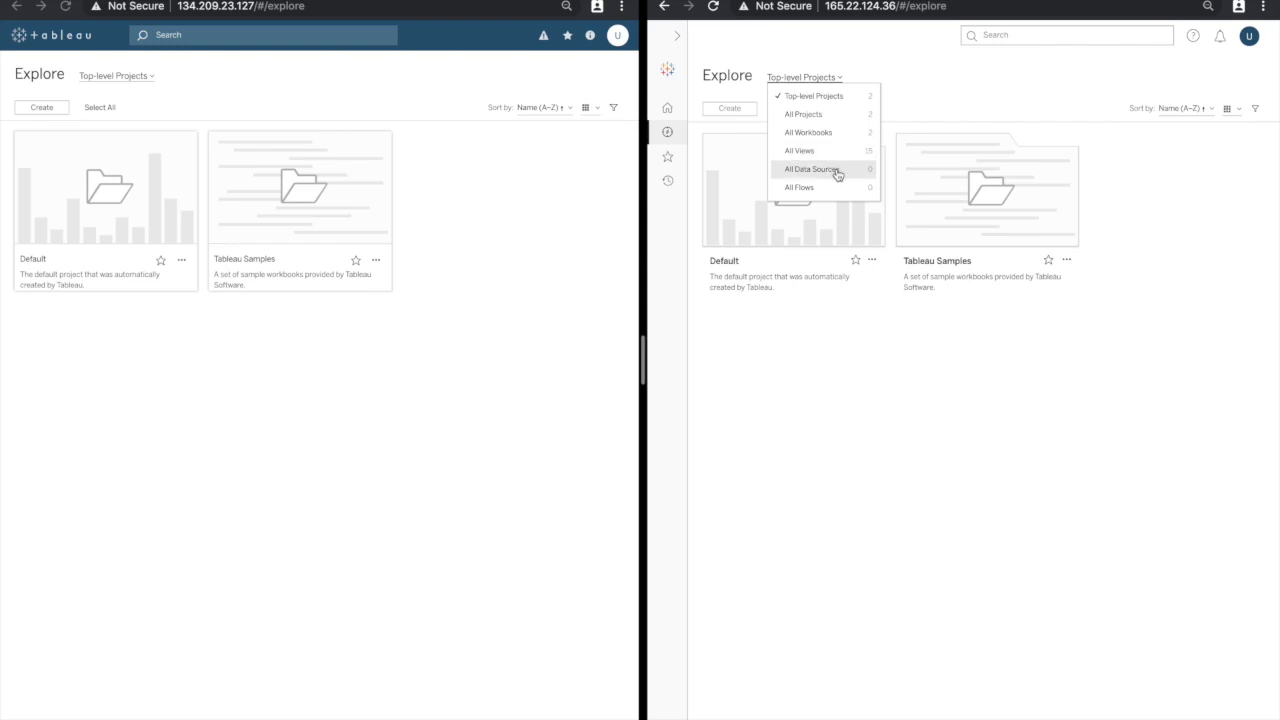
mouse_move(840, 188)
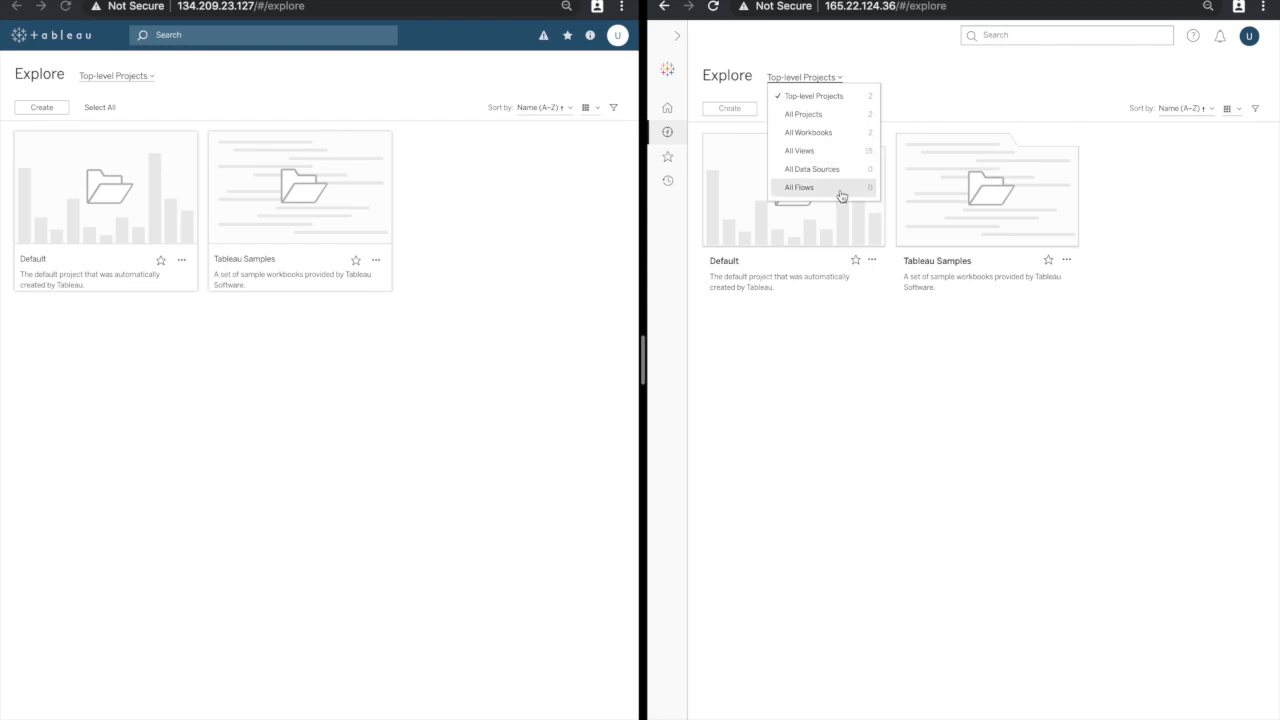
mouse_move(828, 76)
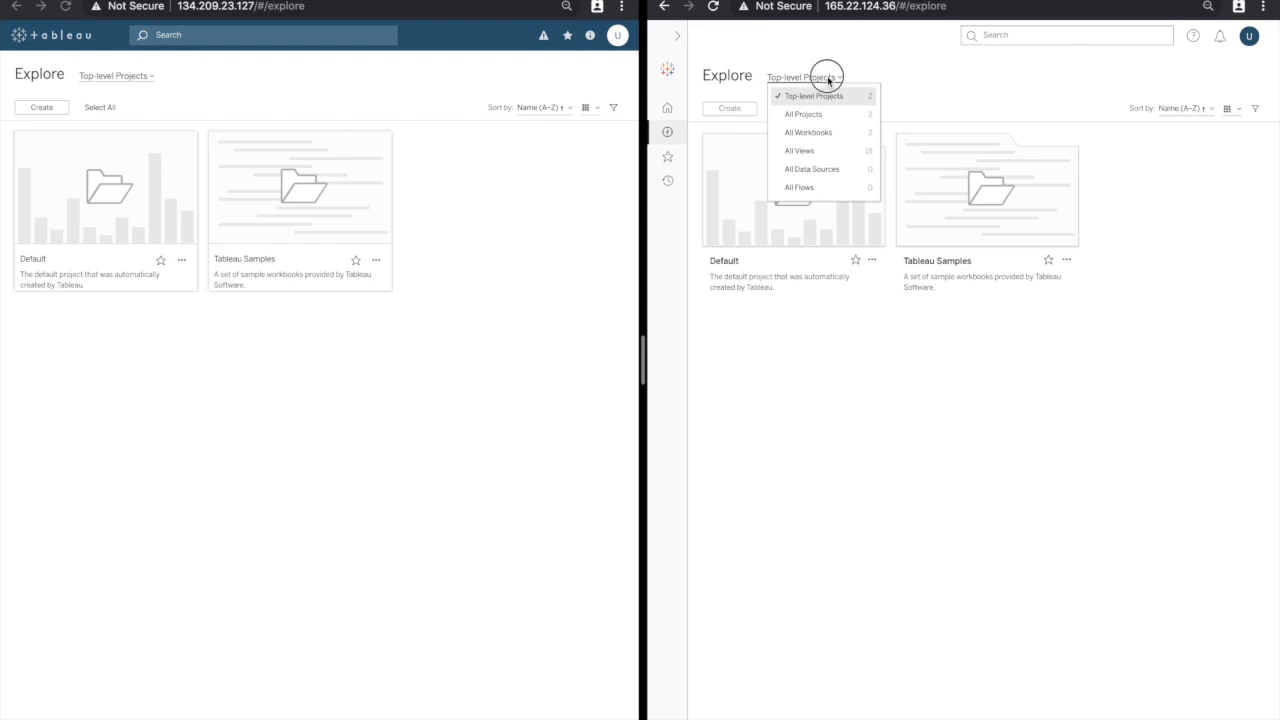
click(804, 76)
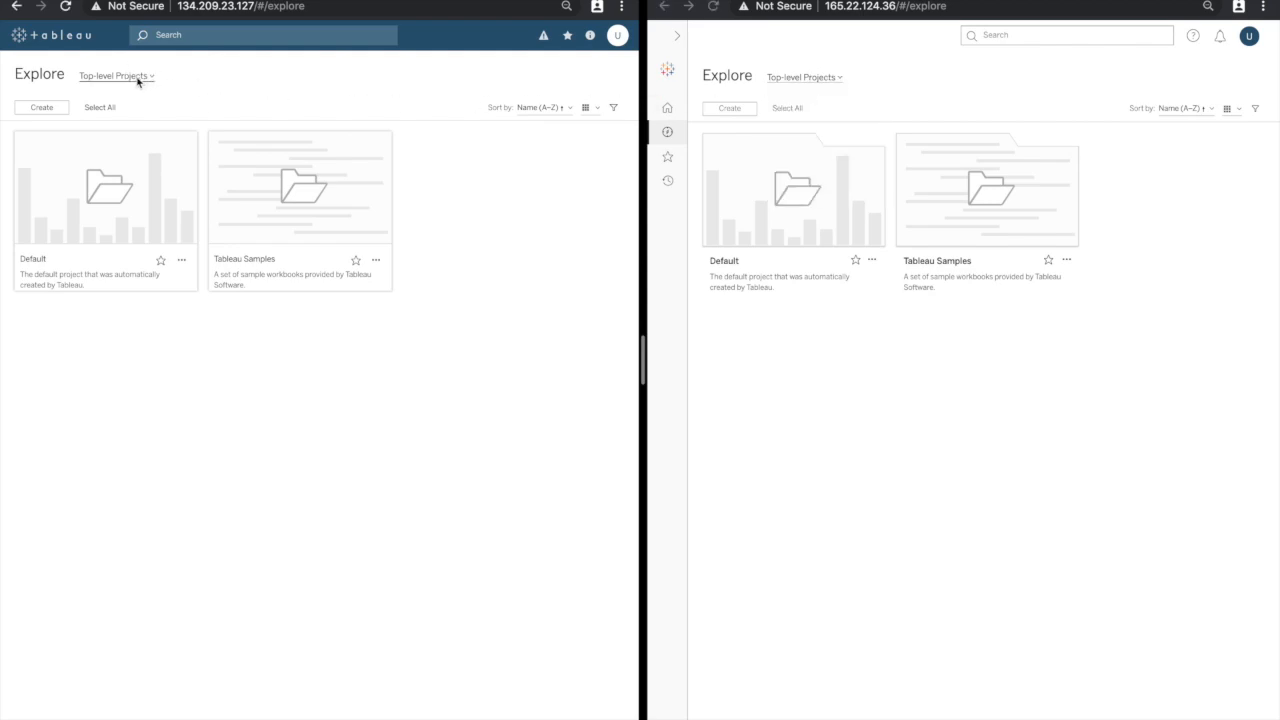
click(112, 76)
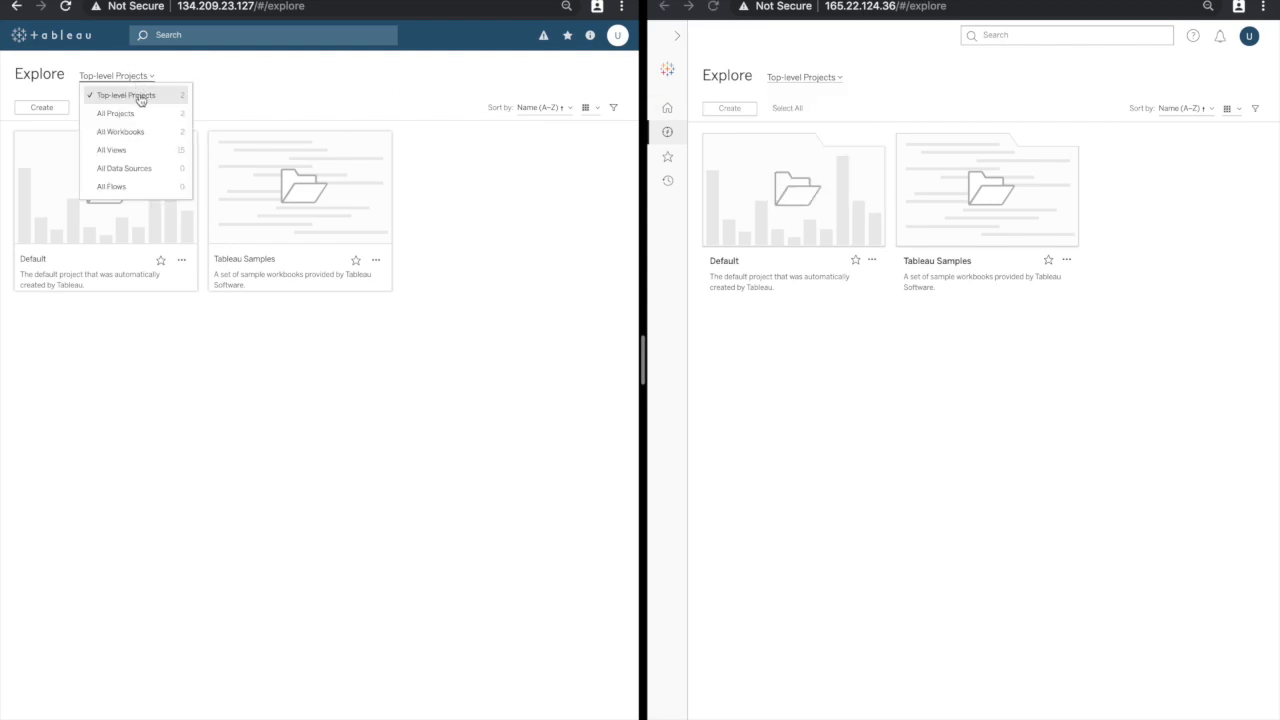
mouse_move(136, 132)
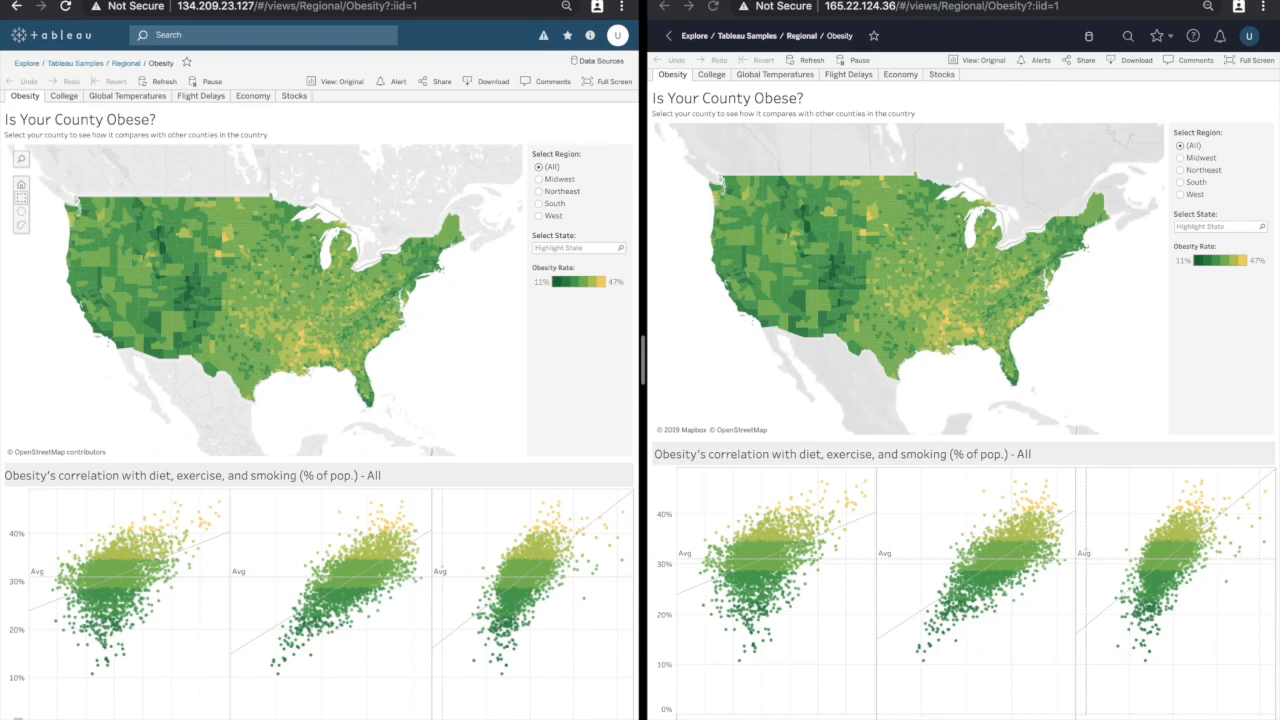
mouse_move(440, 34)
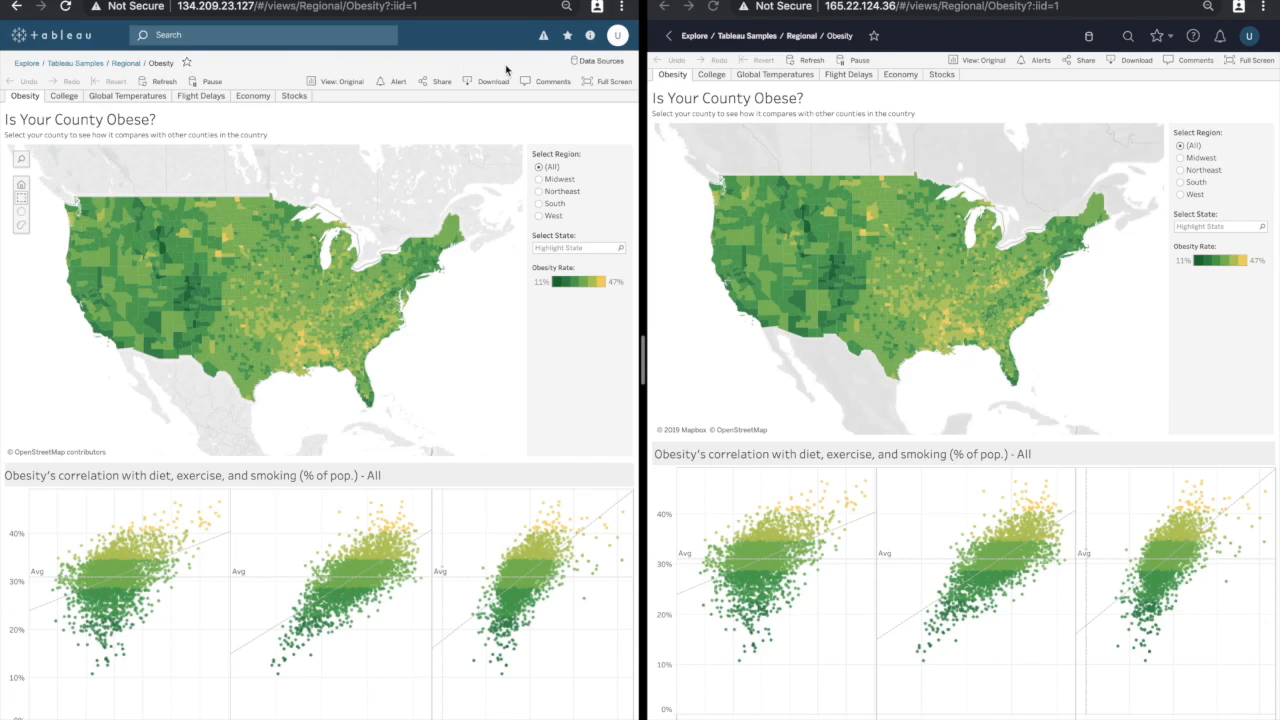
Briefly show the Obesity workbook's connected data sources list in the old interface, then close it
click(600, 60)
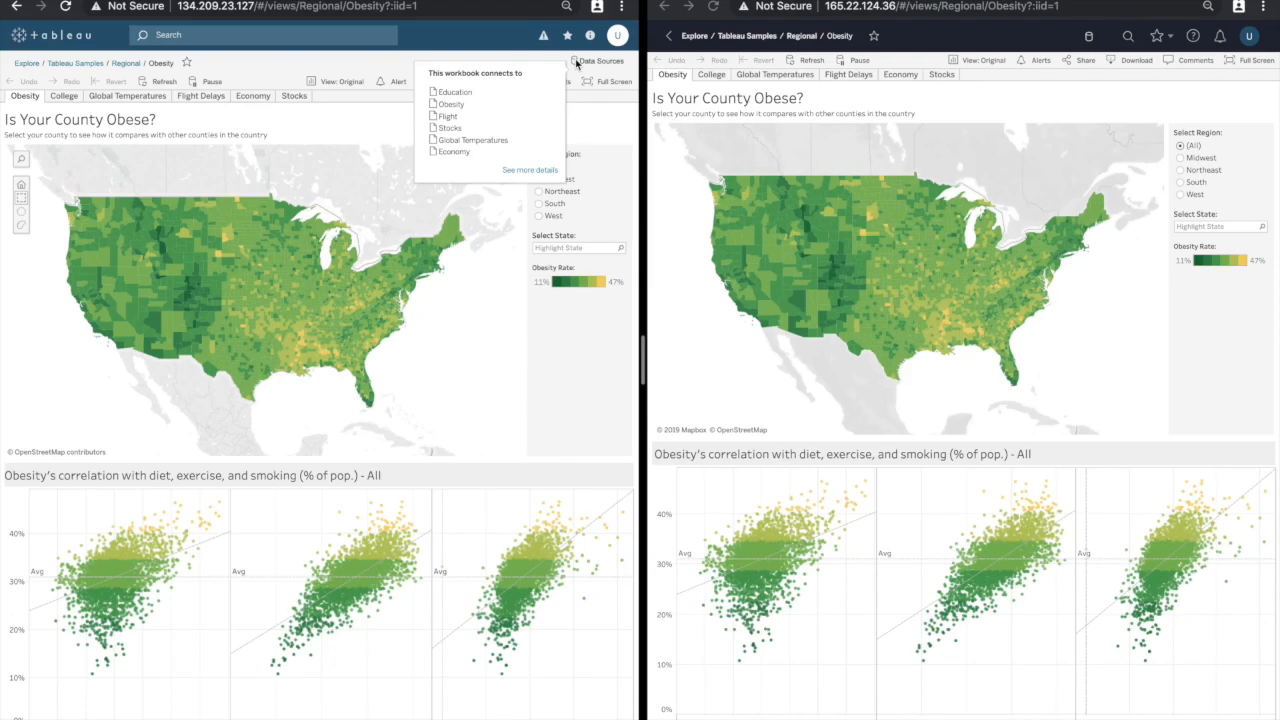
click(600, 60)
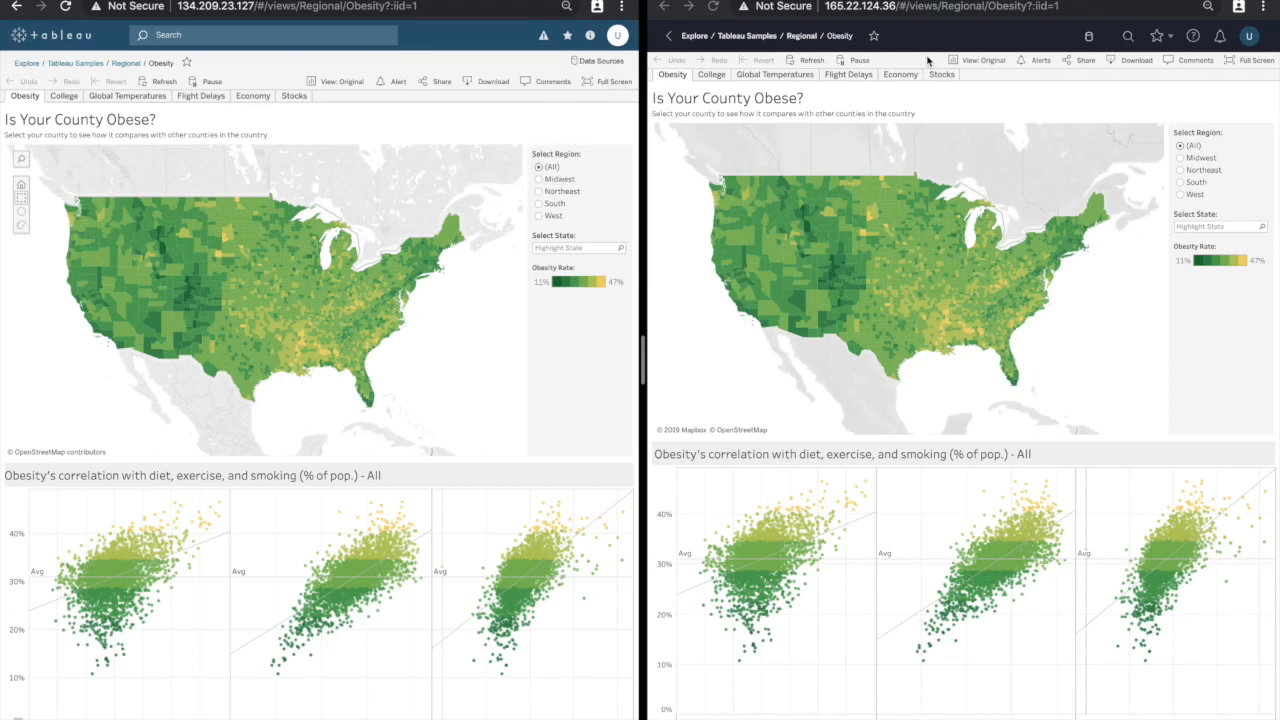
mouse_move(952, 36)
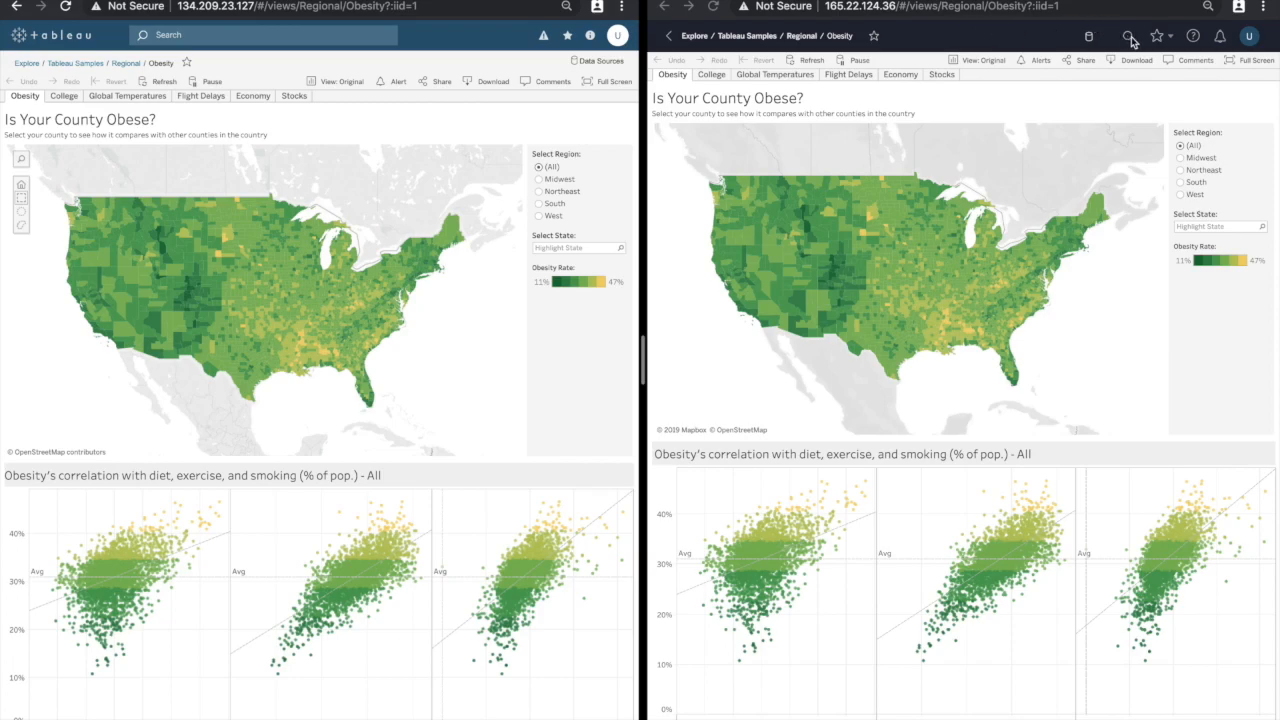
mouse_move(1132, 40)
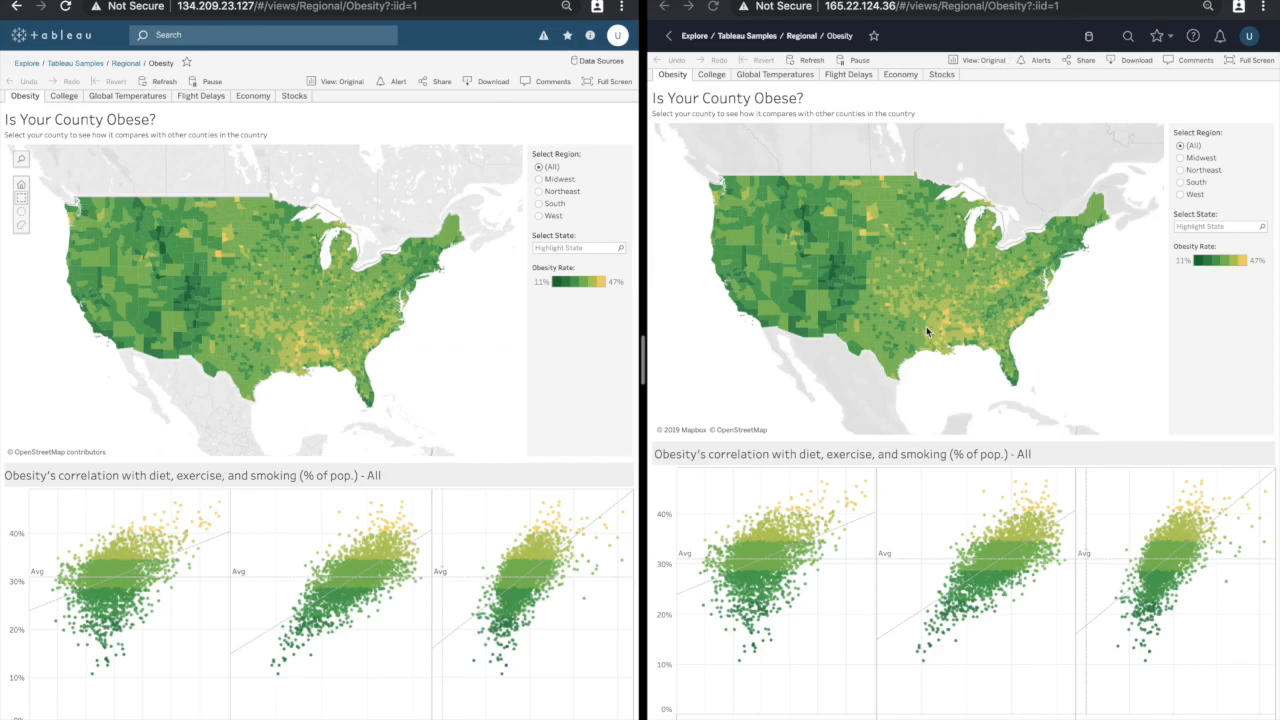
mouse_move(996, 88)
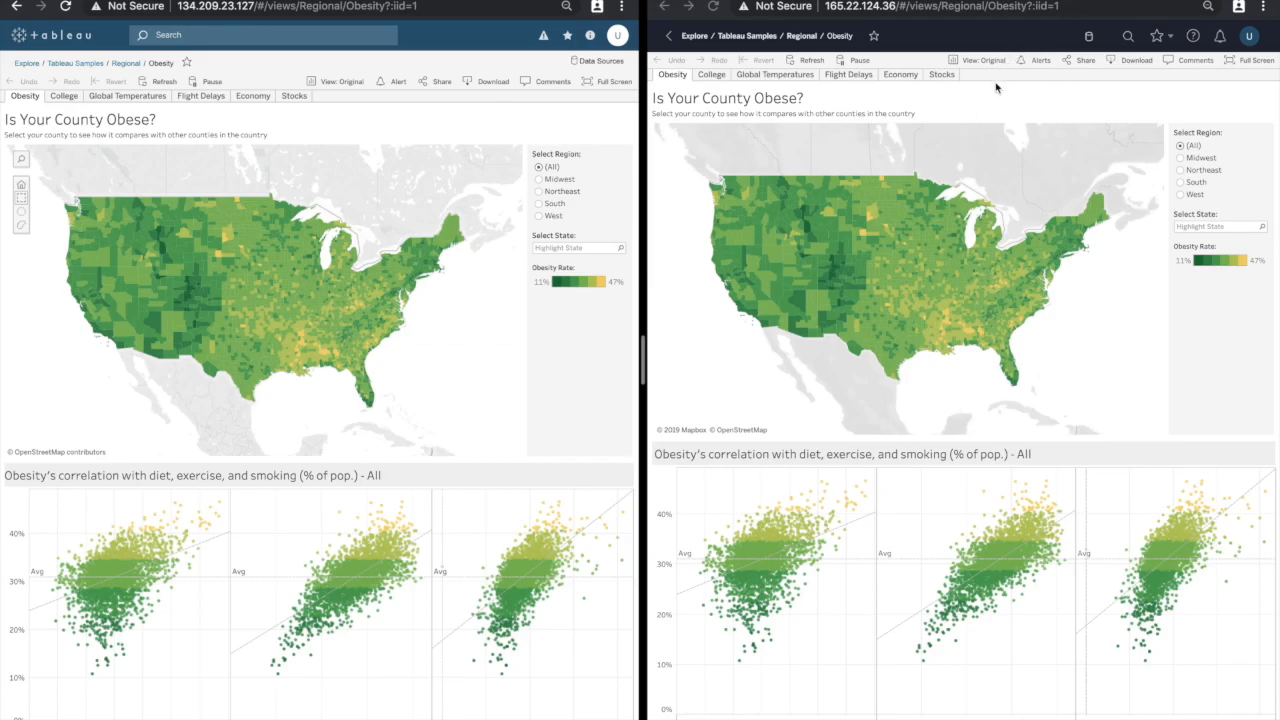